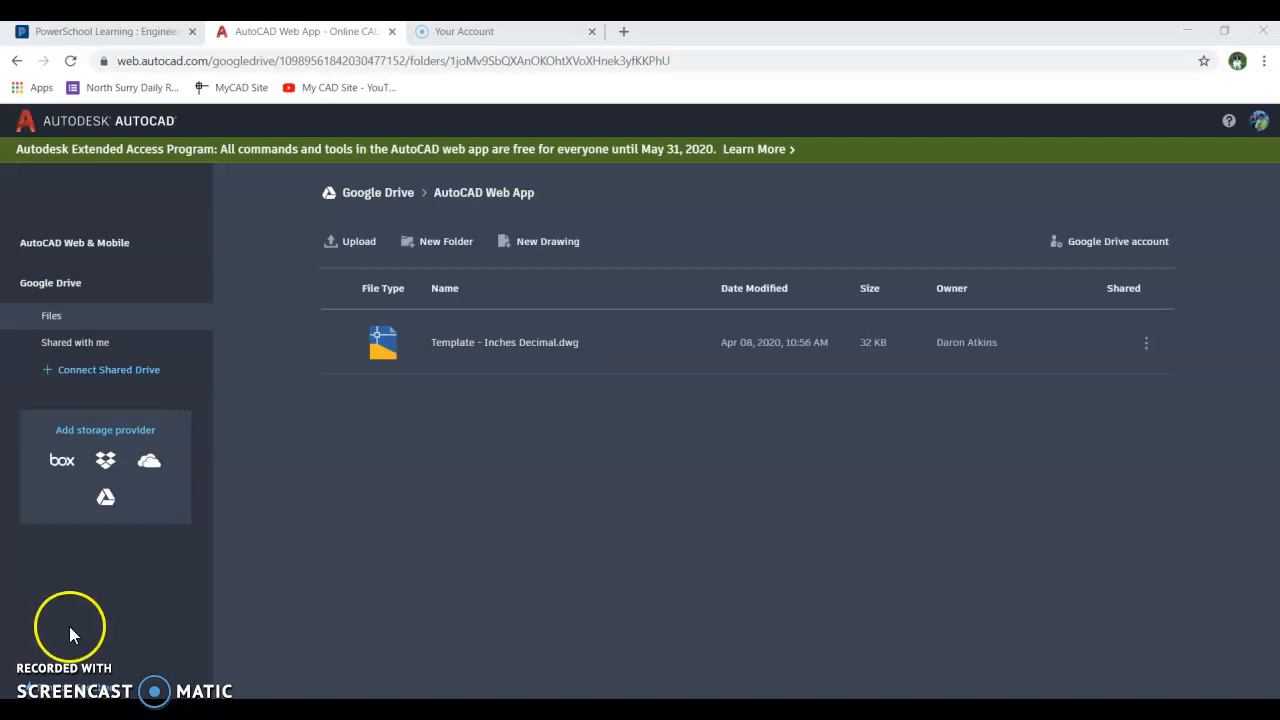
mouse_move(444, 444)
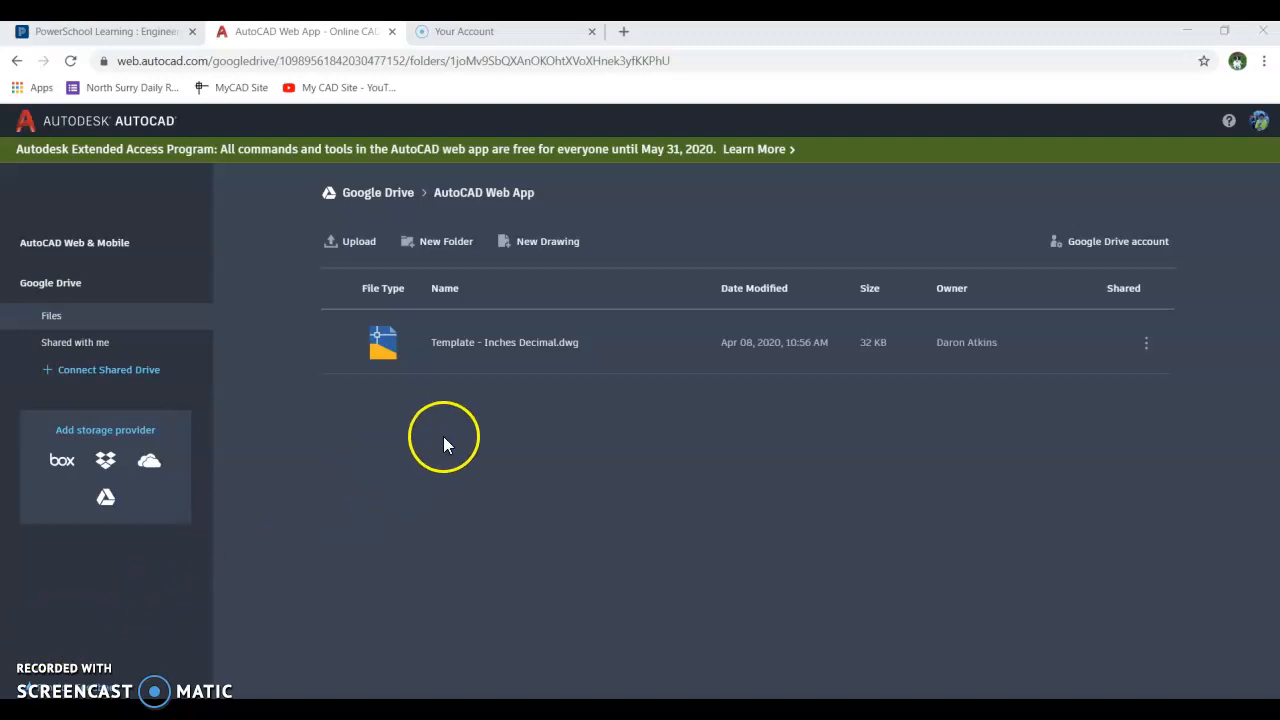
mouse_move(390, 192)
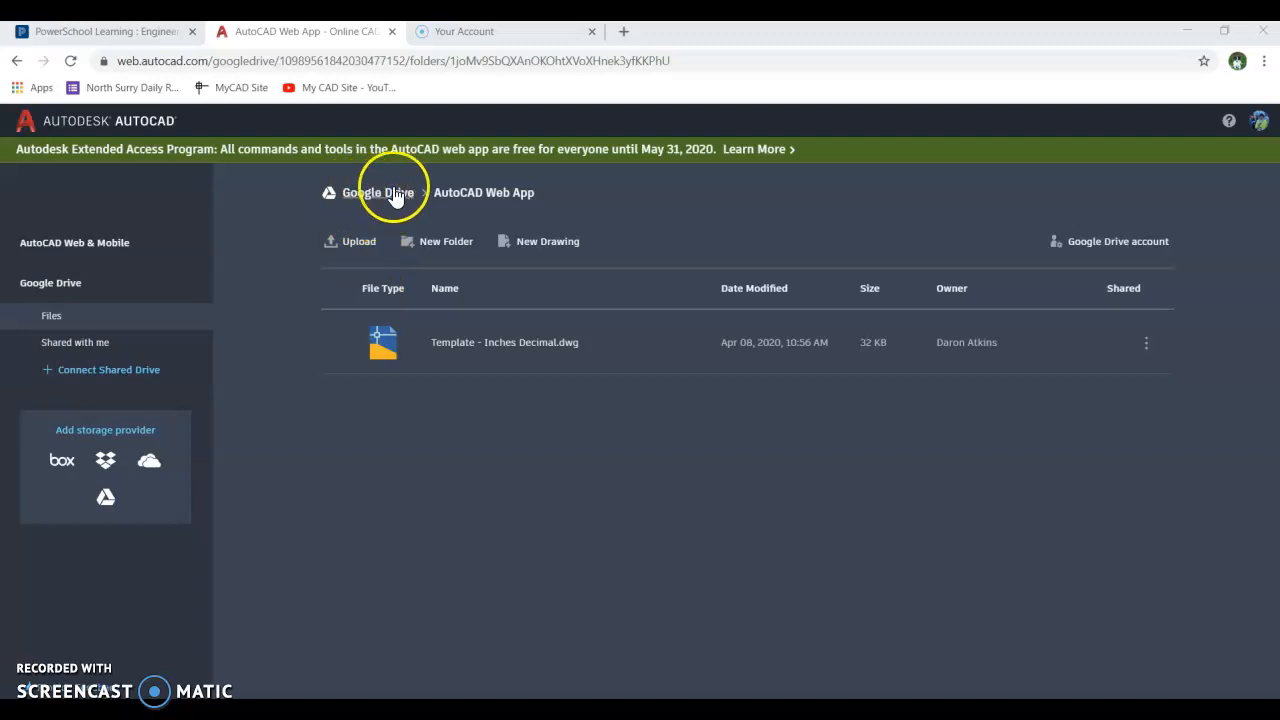
mouse_move(410, 200)
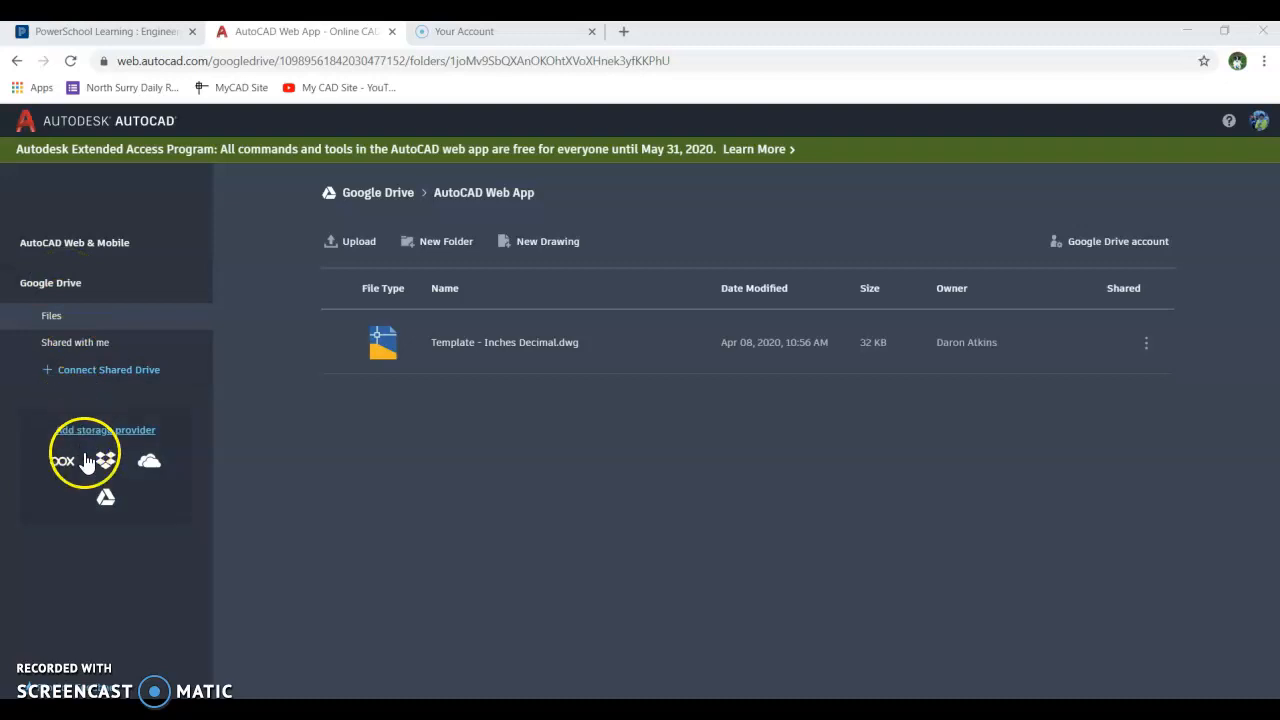
mouse_move(104, 502)
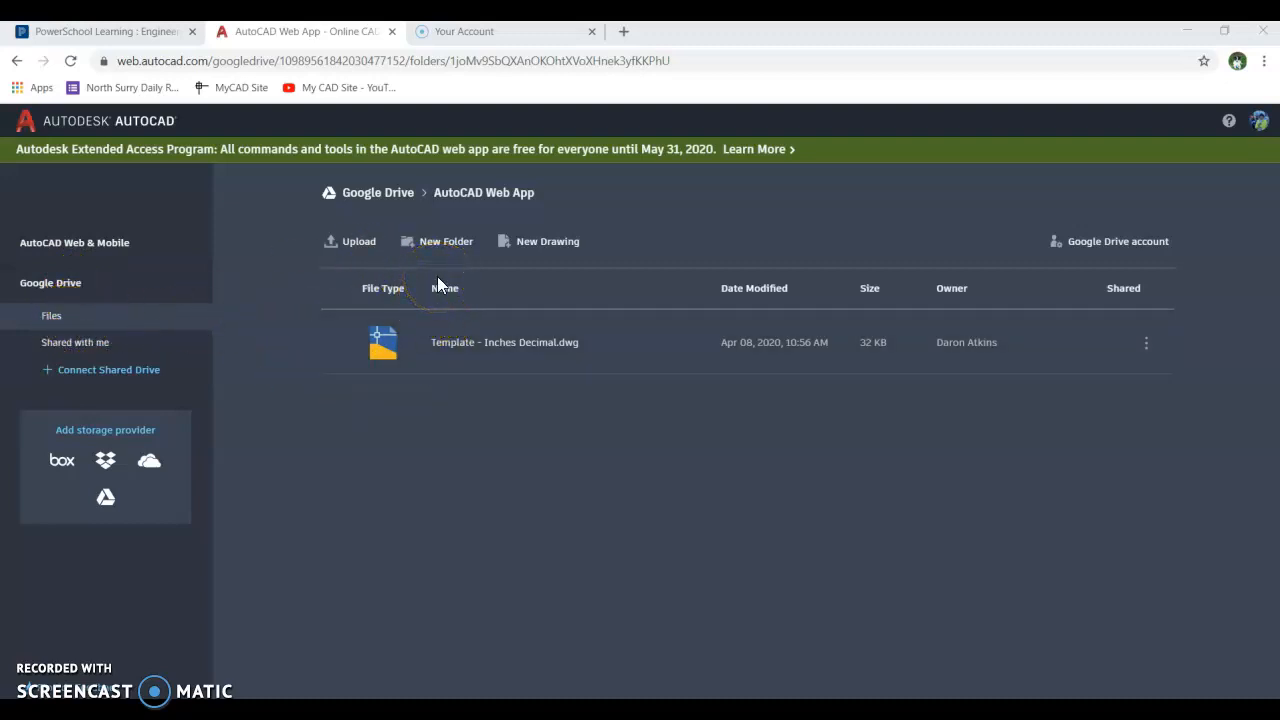
mouse_move(432, 292)
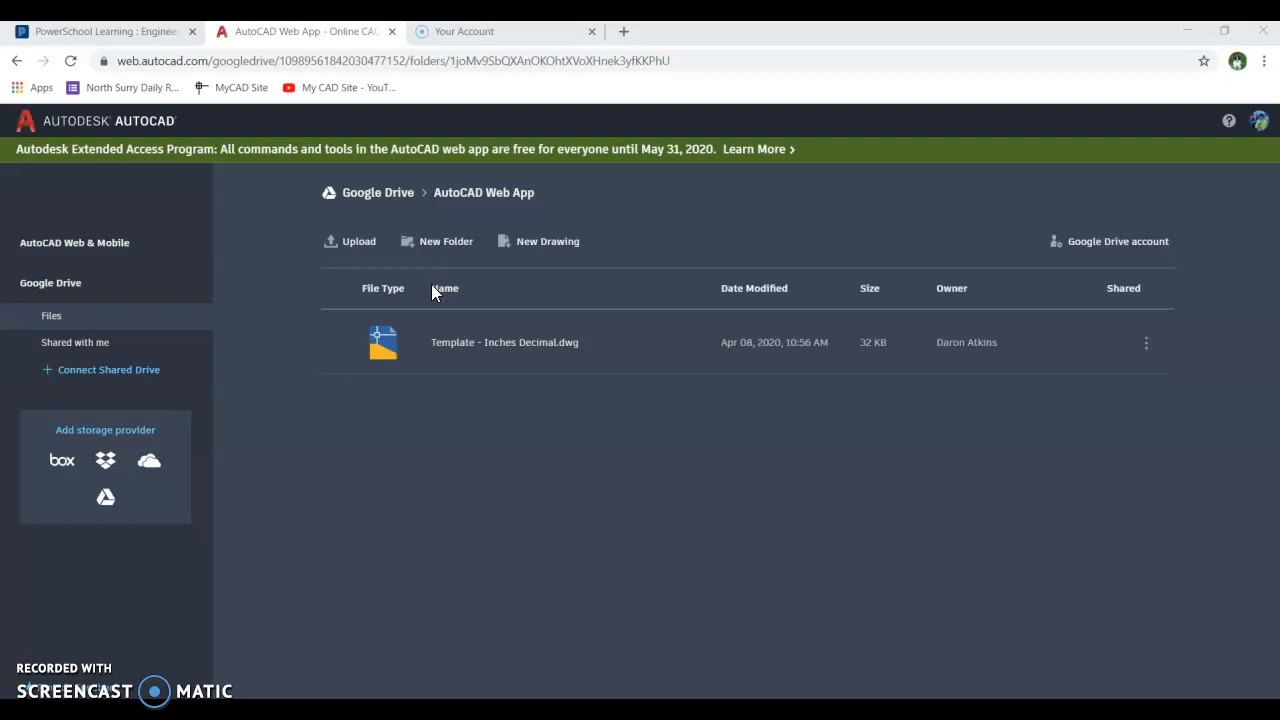
mouse_move(480, 212)
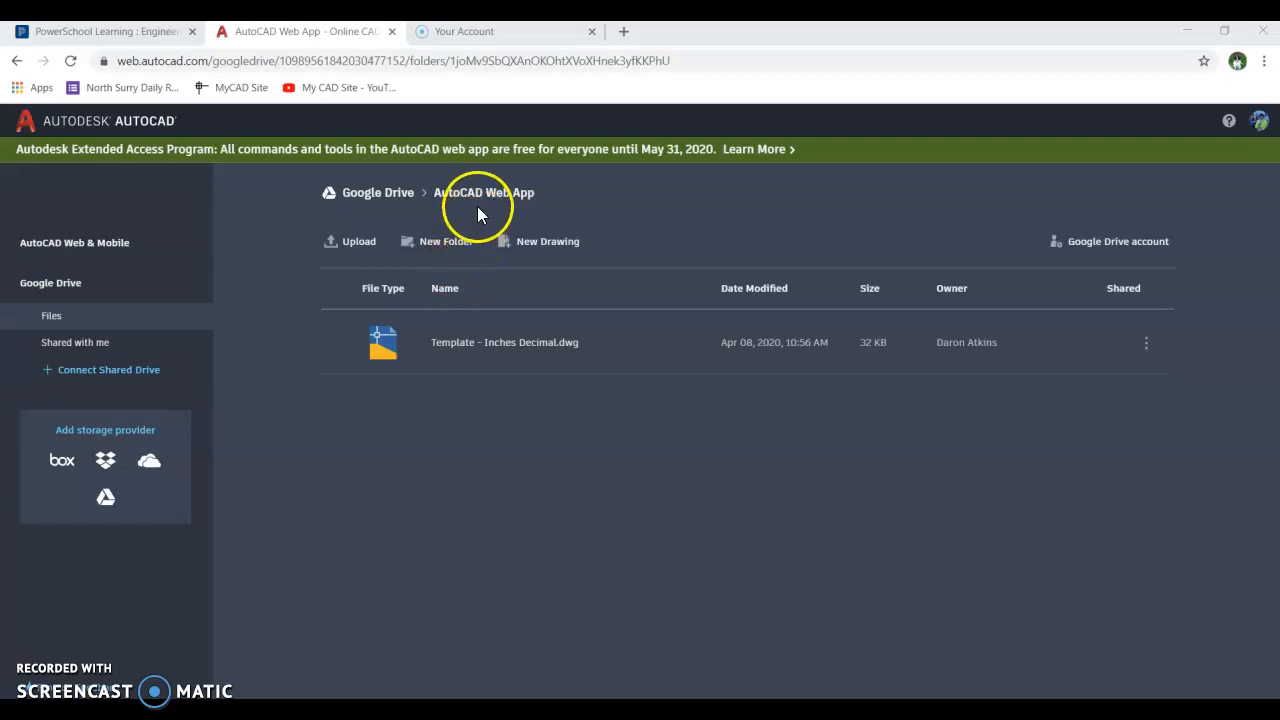
mouse_move(372, 304)
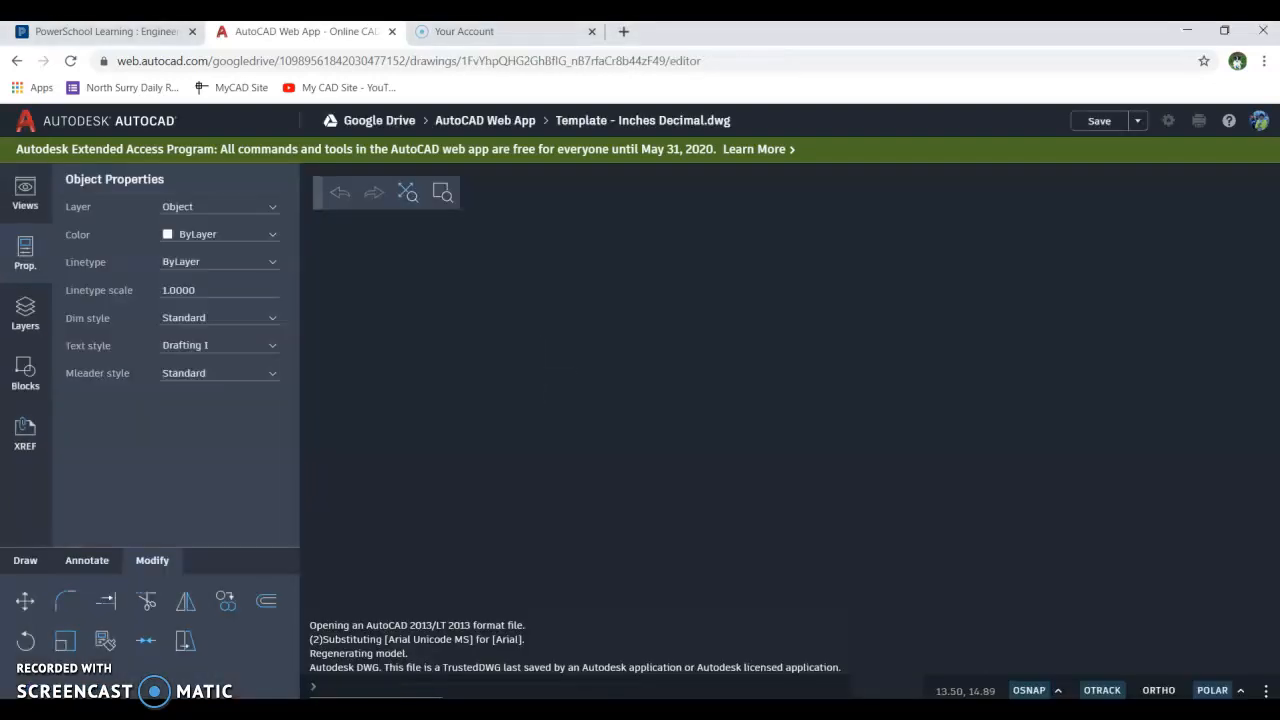
Step: Draw a rectangle outline near the centre of the empty canvas
left_click(24, 560)
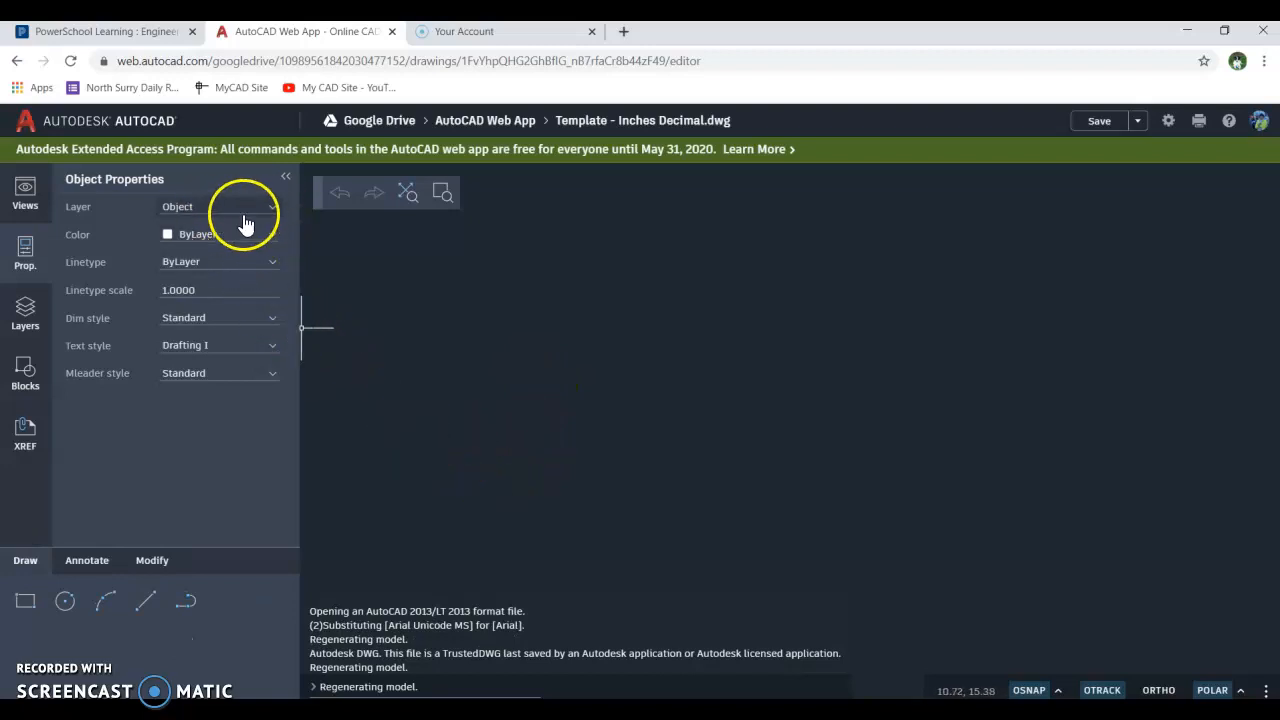
mouse_move(216, 210)
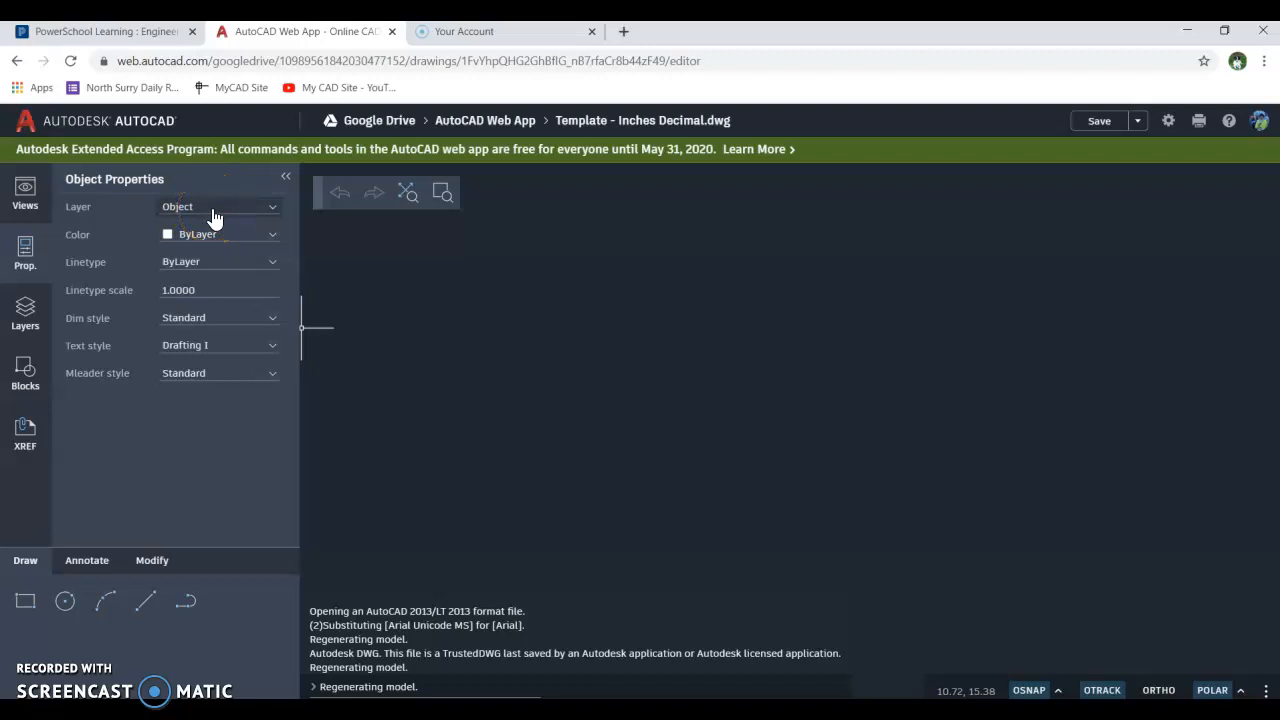
mouse_move(224, 220)
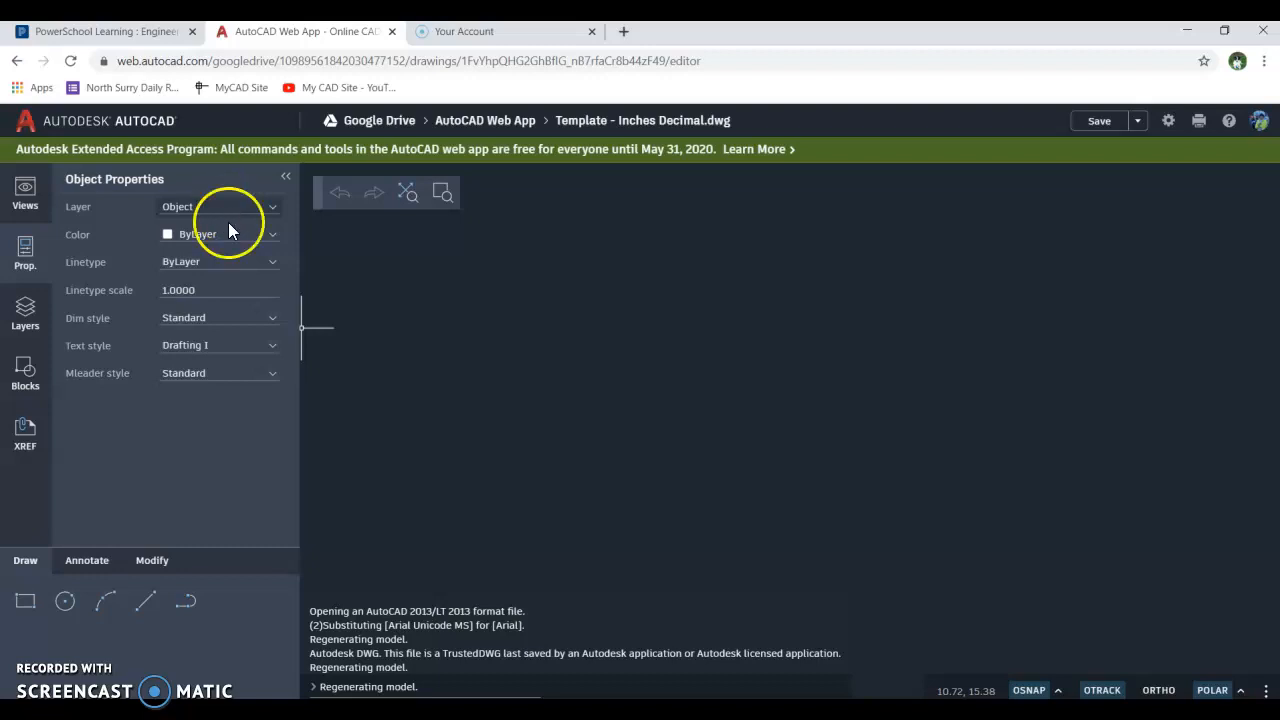
left_click(144, 600)
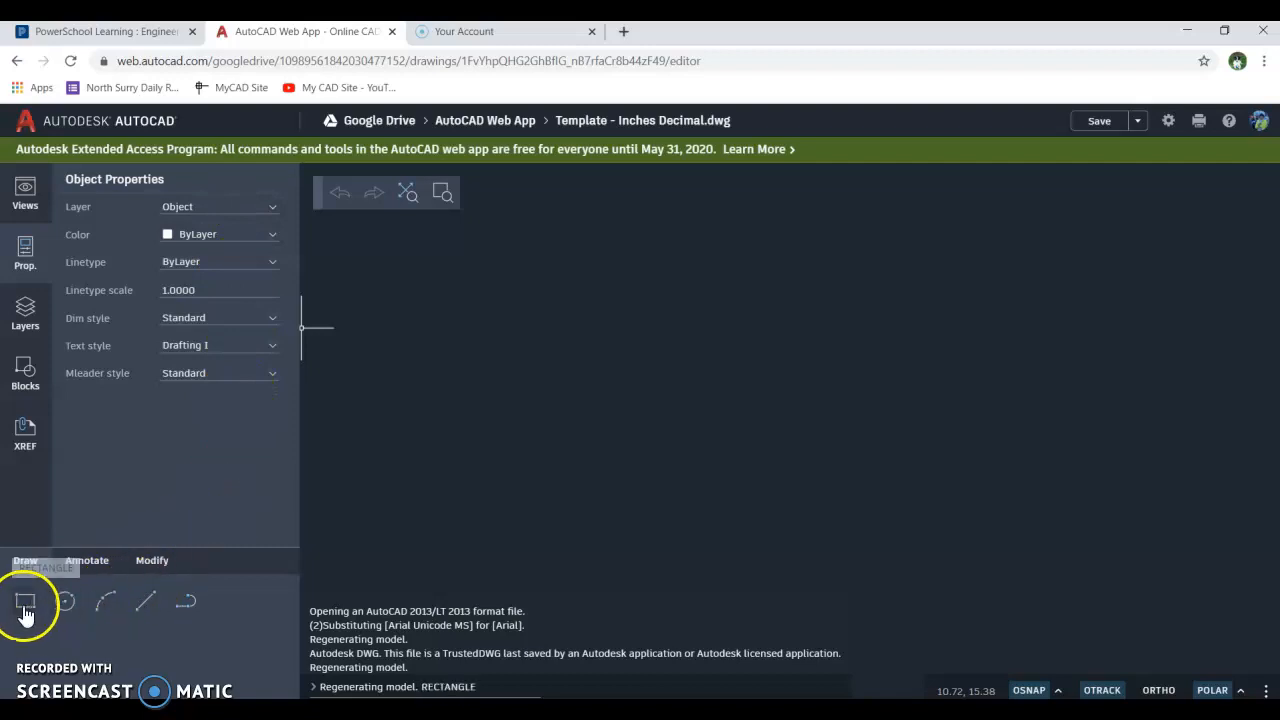
left_click(64, 600)
type("3")
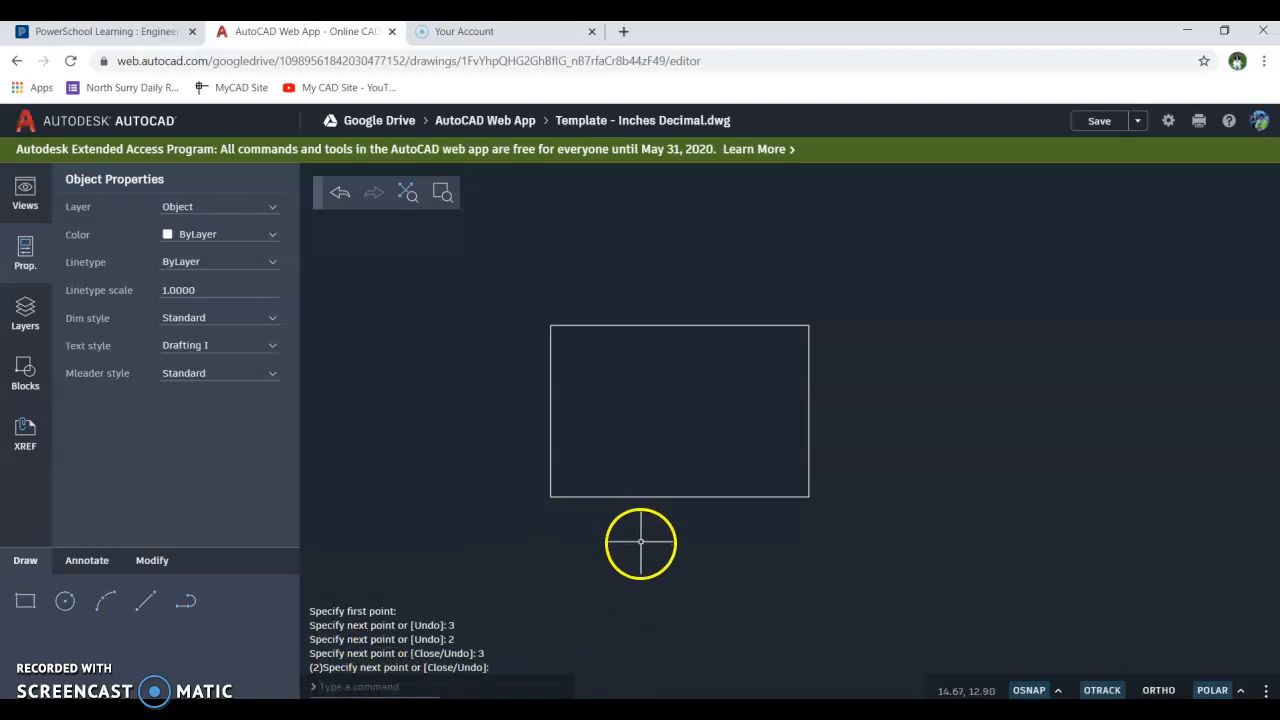
mouse_move(572, 548)
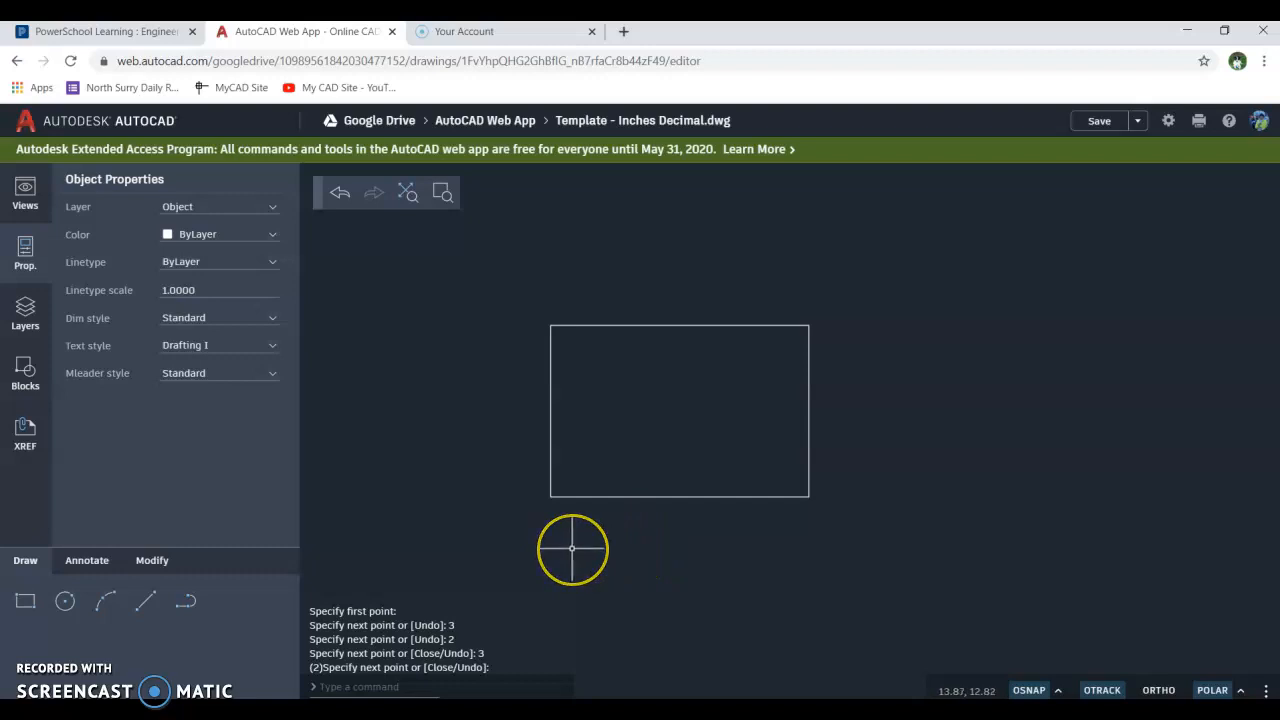
mouse_move(584, 512)
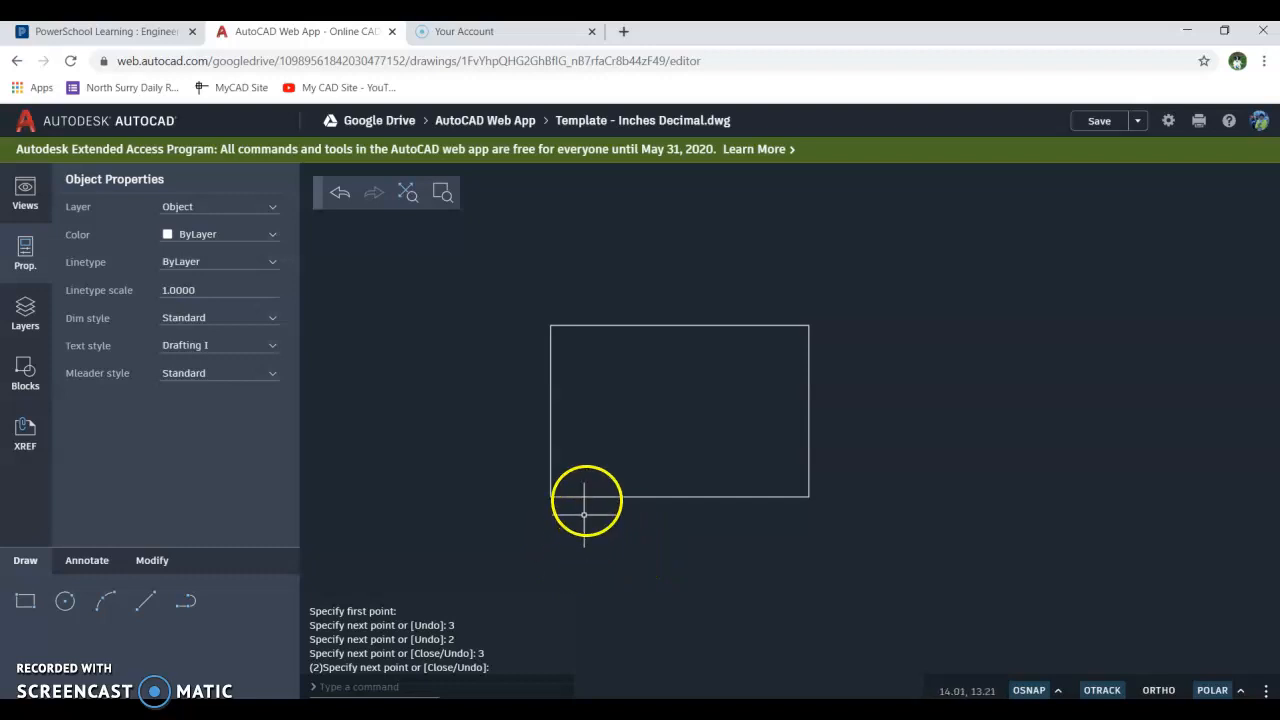
mouse_move(590, 376)
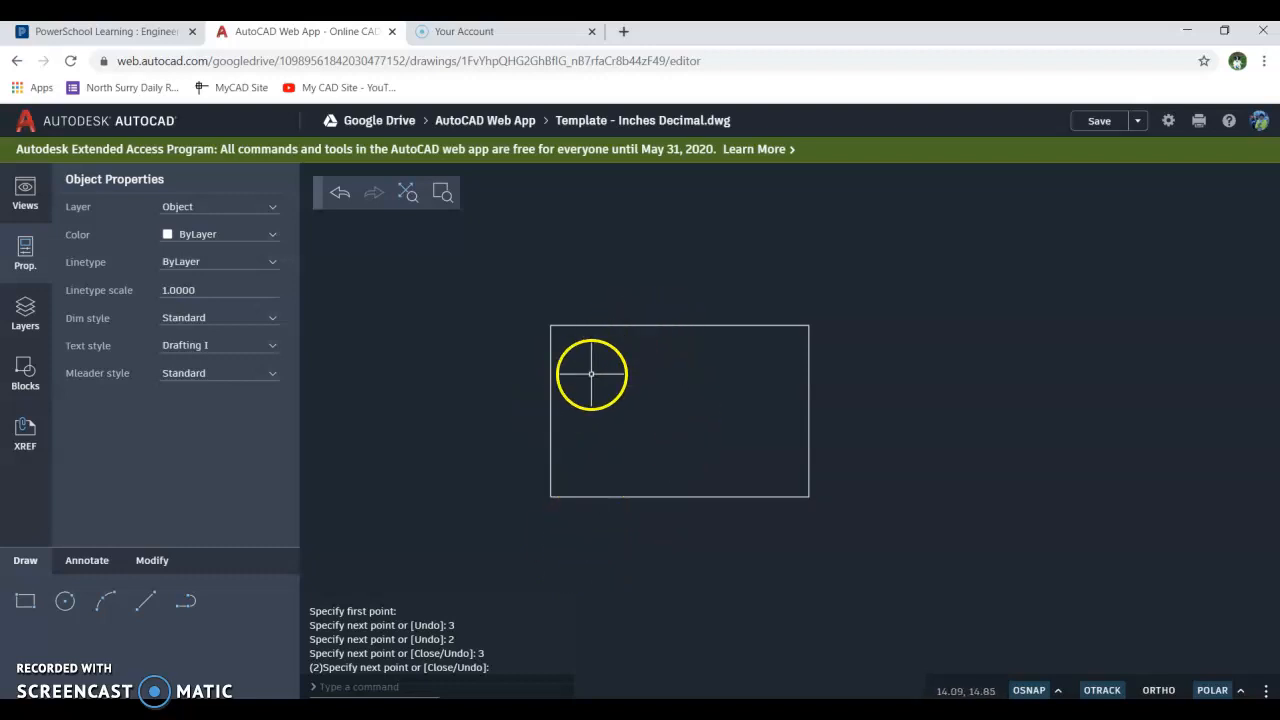
mouse_move(740, 320)
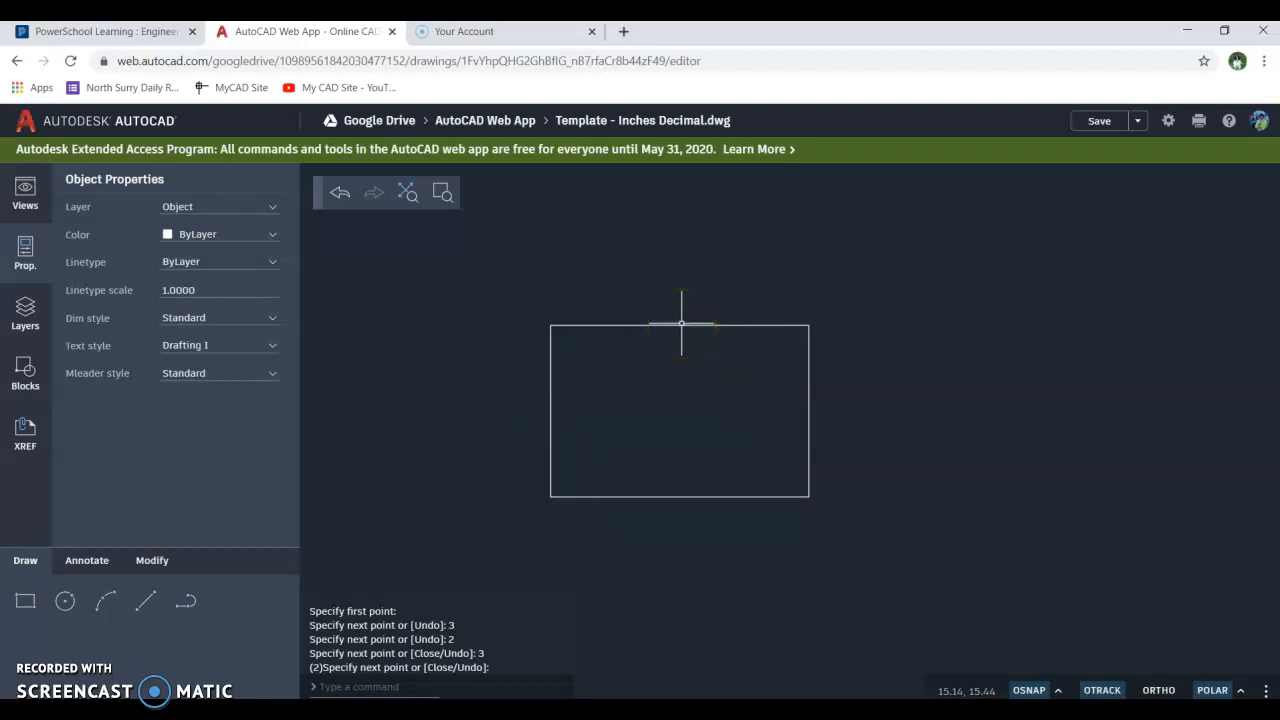
mouse_move(544, 404)
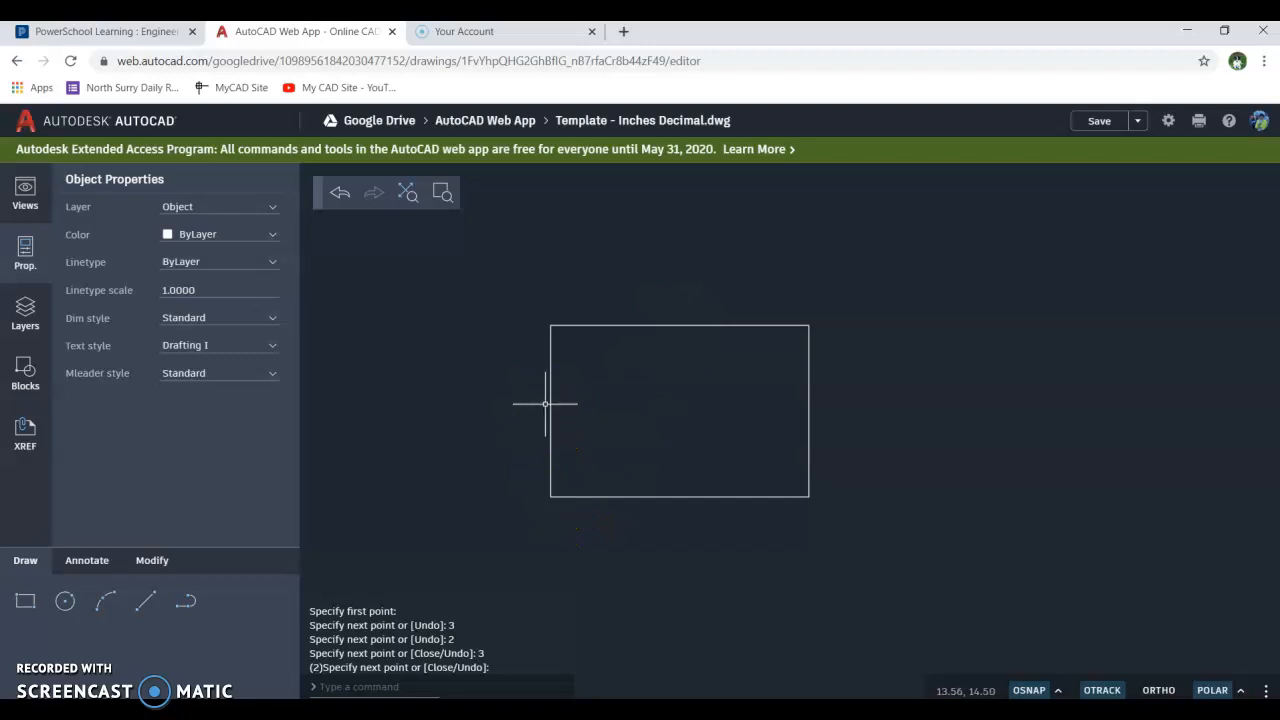
Step: Draw a diagonal line across the top-left corner using 1.75 and 1.2 lengths
left_click(144, 600)
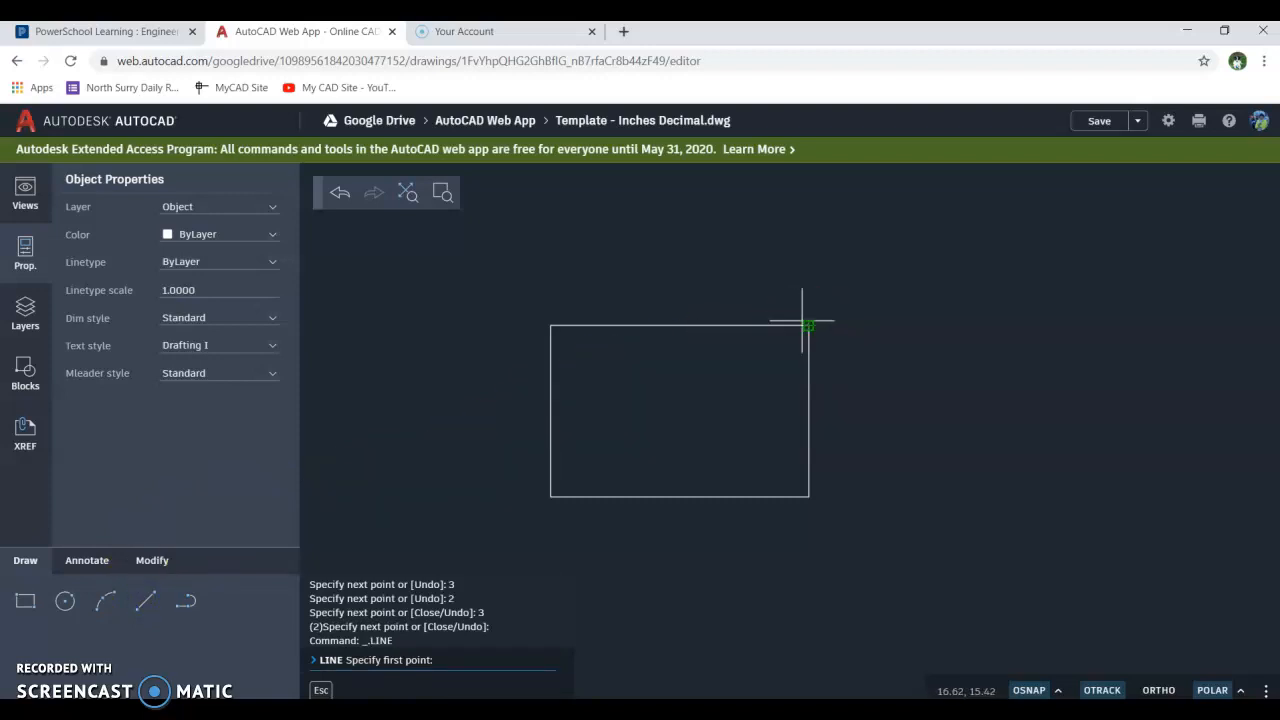
mouse_move(760, 324)
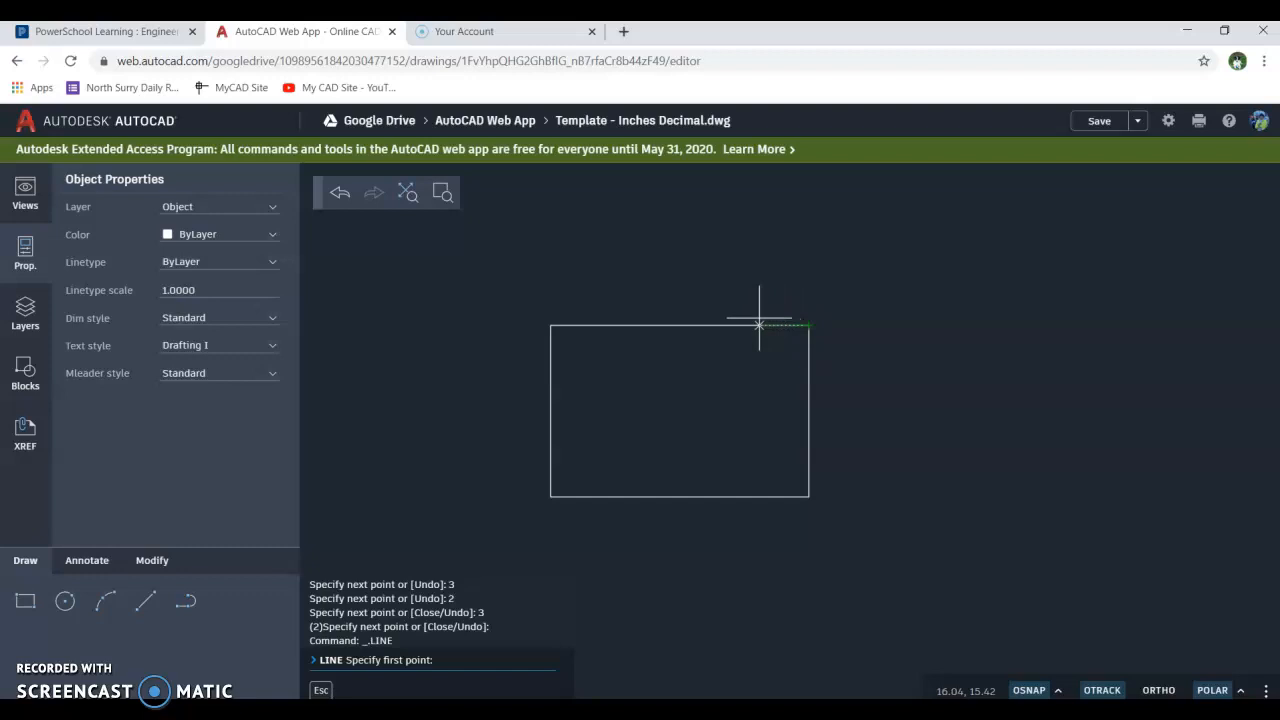
type("1.75")
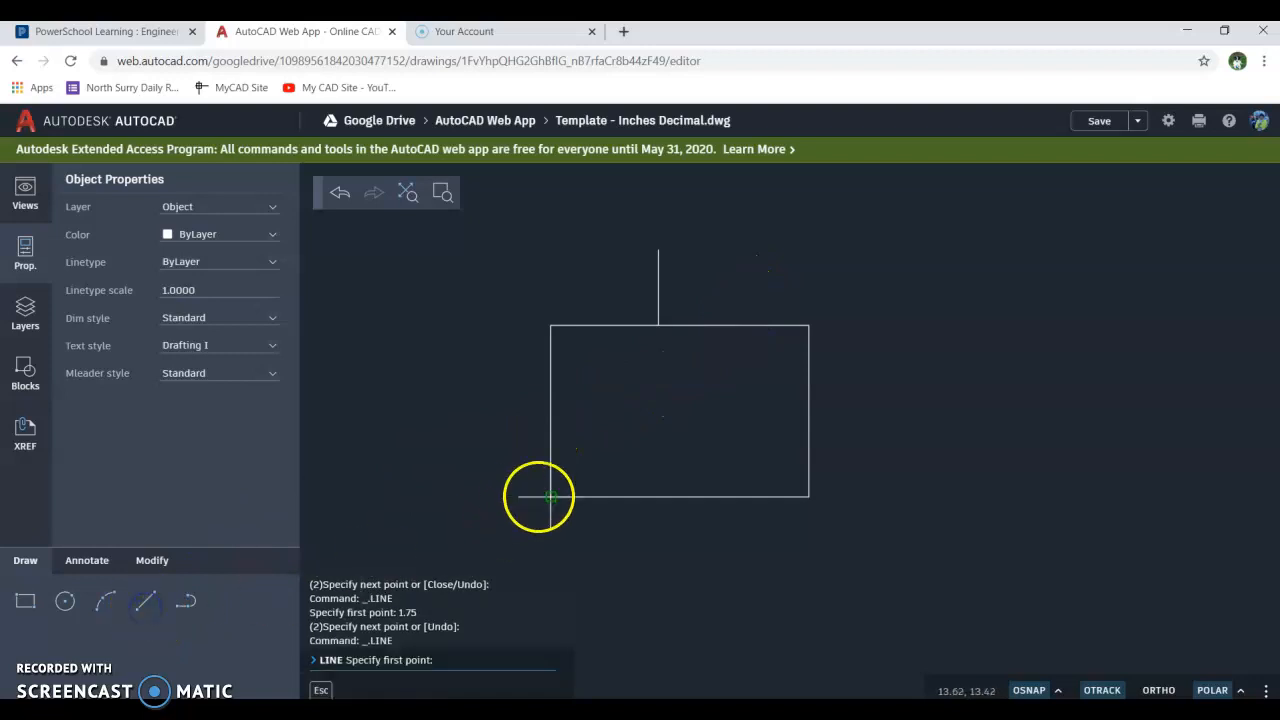
mouse_move(550, 446)
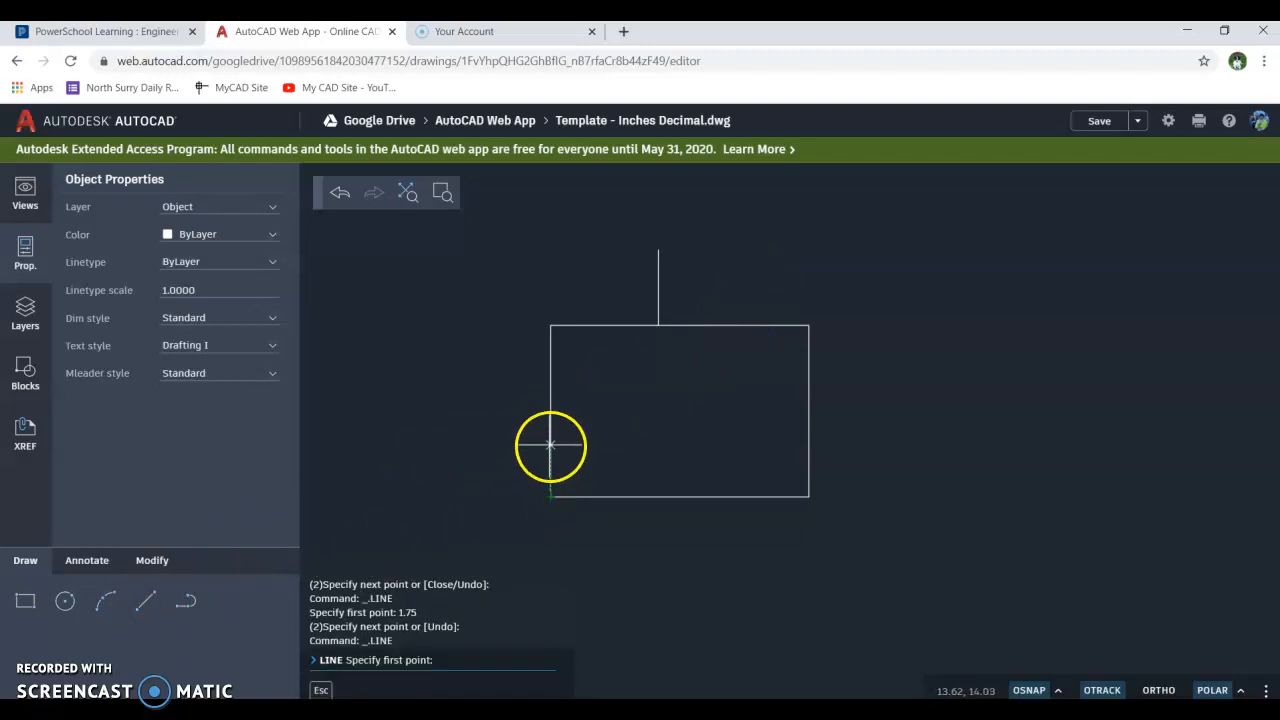
type("1.2")
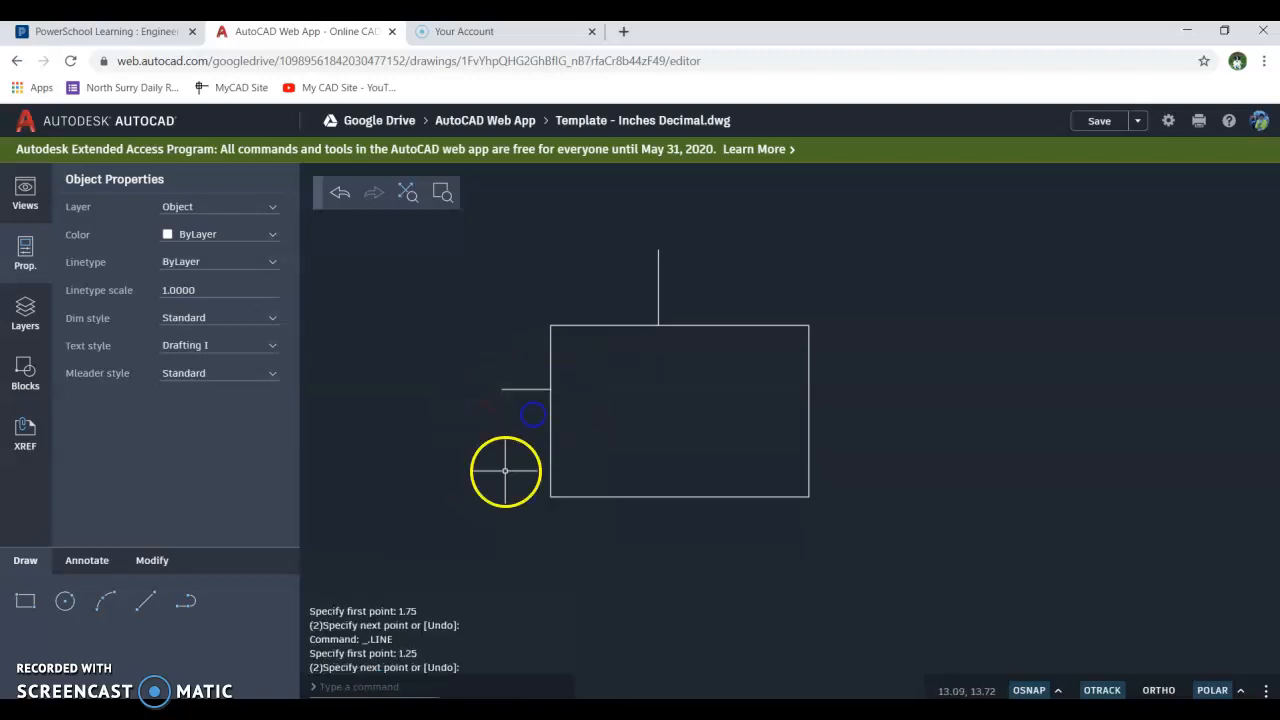
mouse_move(624, 344)
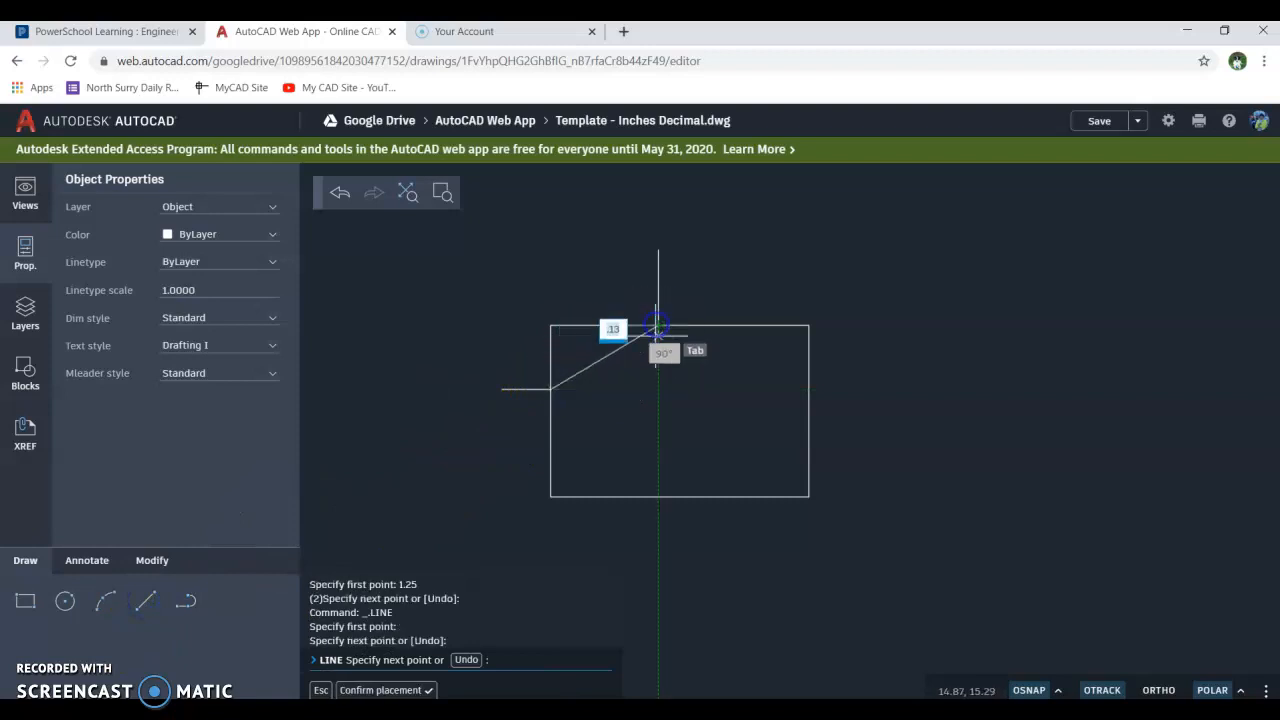
right_click(658, 344)
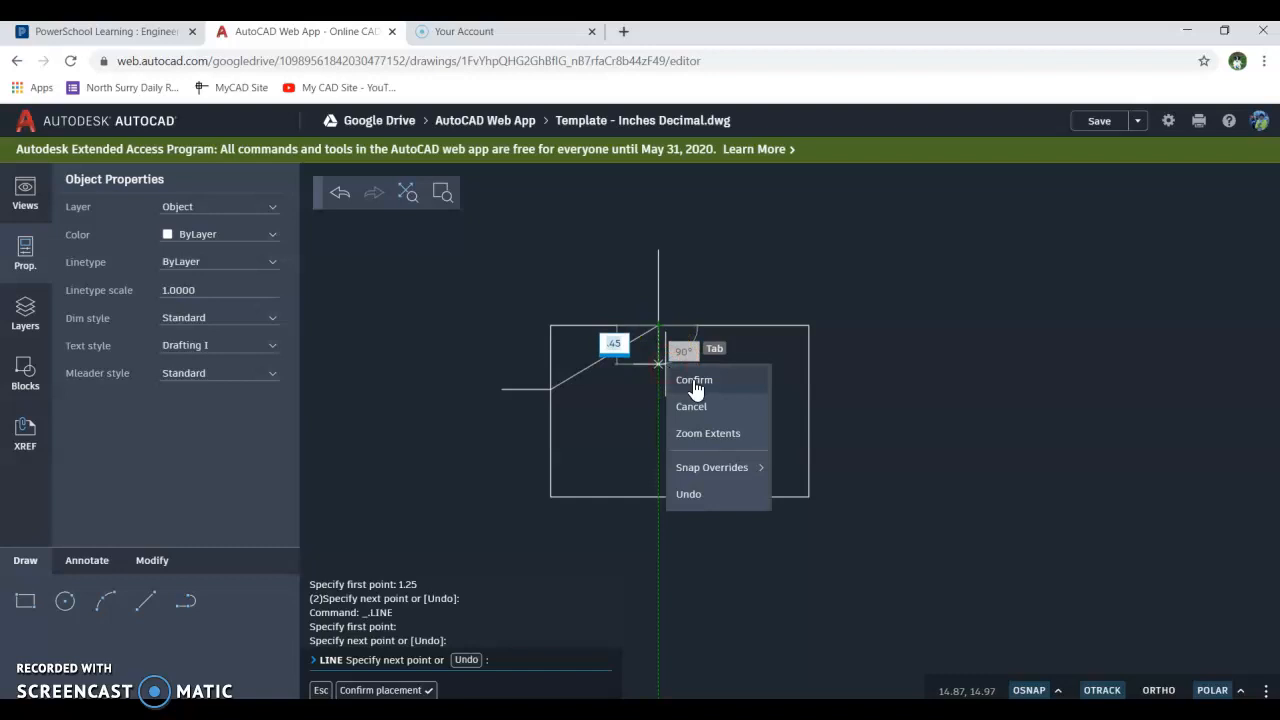
left_click(694, 380)
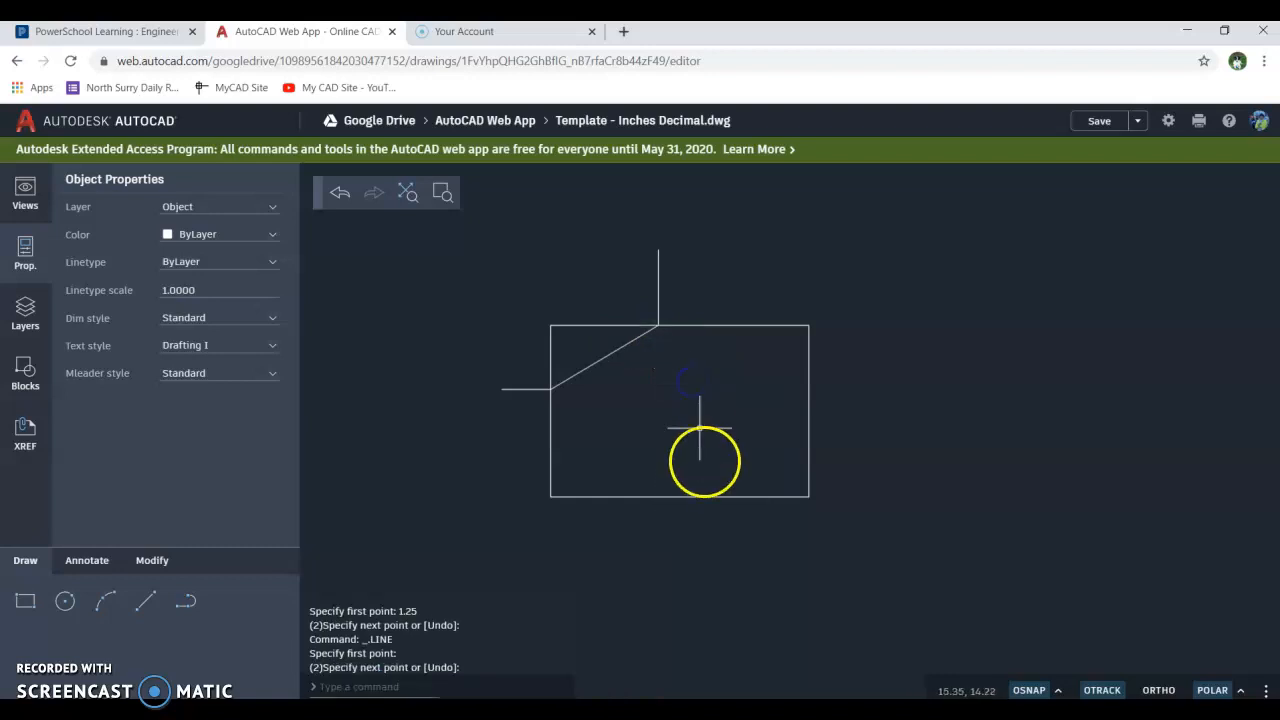
mouse_move(584, 400)
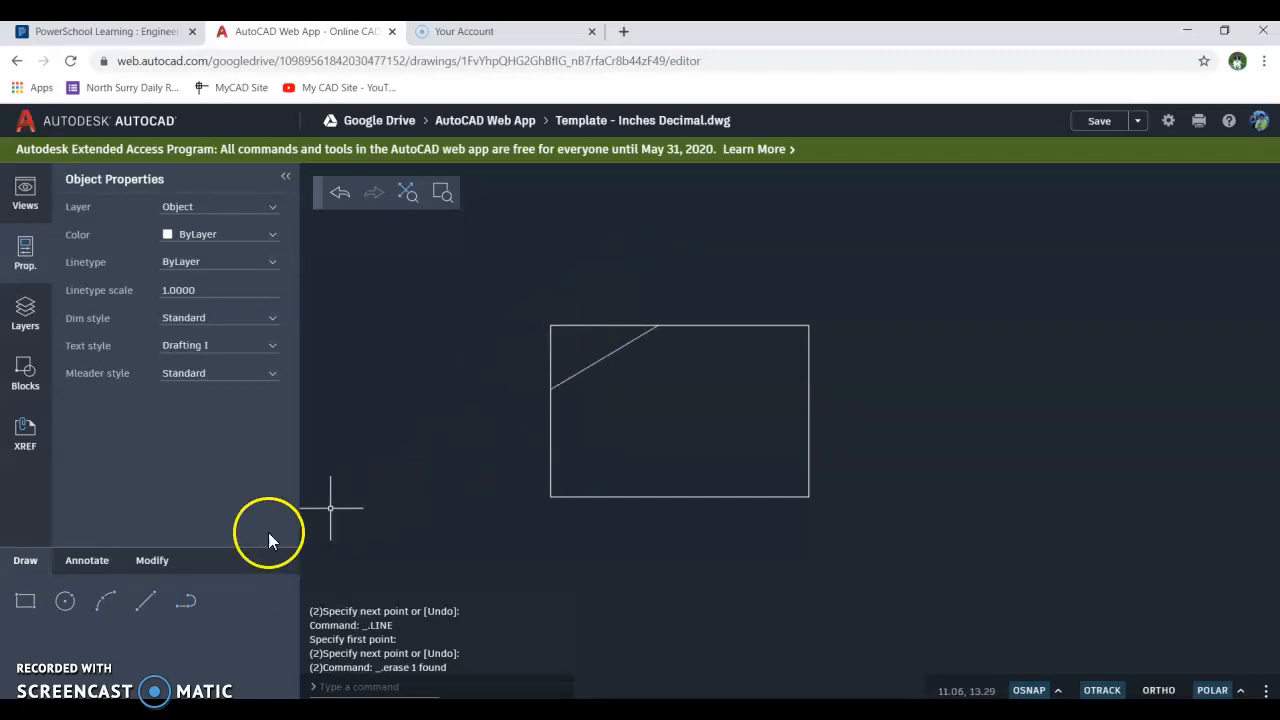
Step: Trim away the top-left corner pieces outside the diagonal, leaving a chamfer
left_click(152, 560)
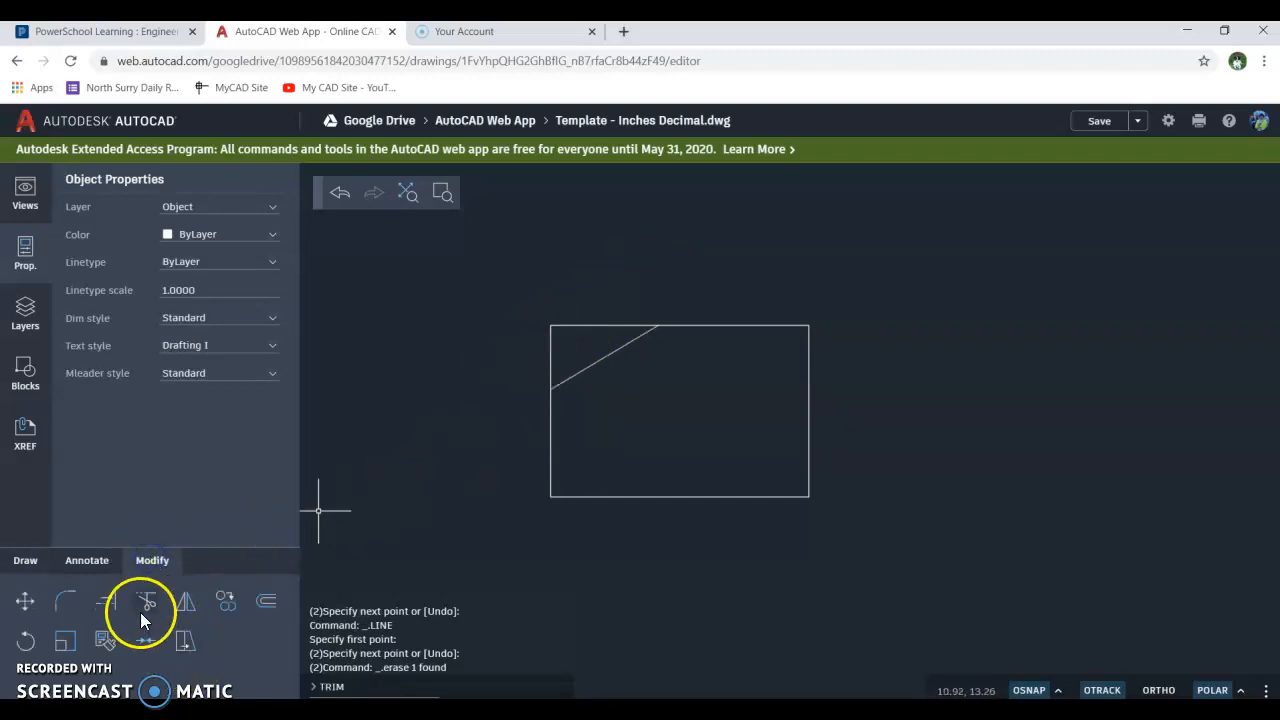
left_click(146, 600)
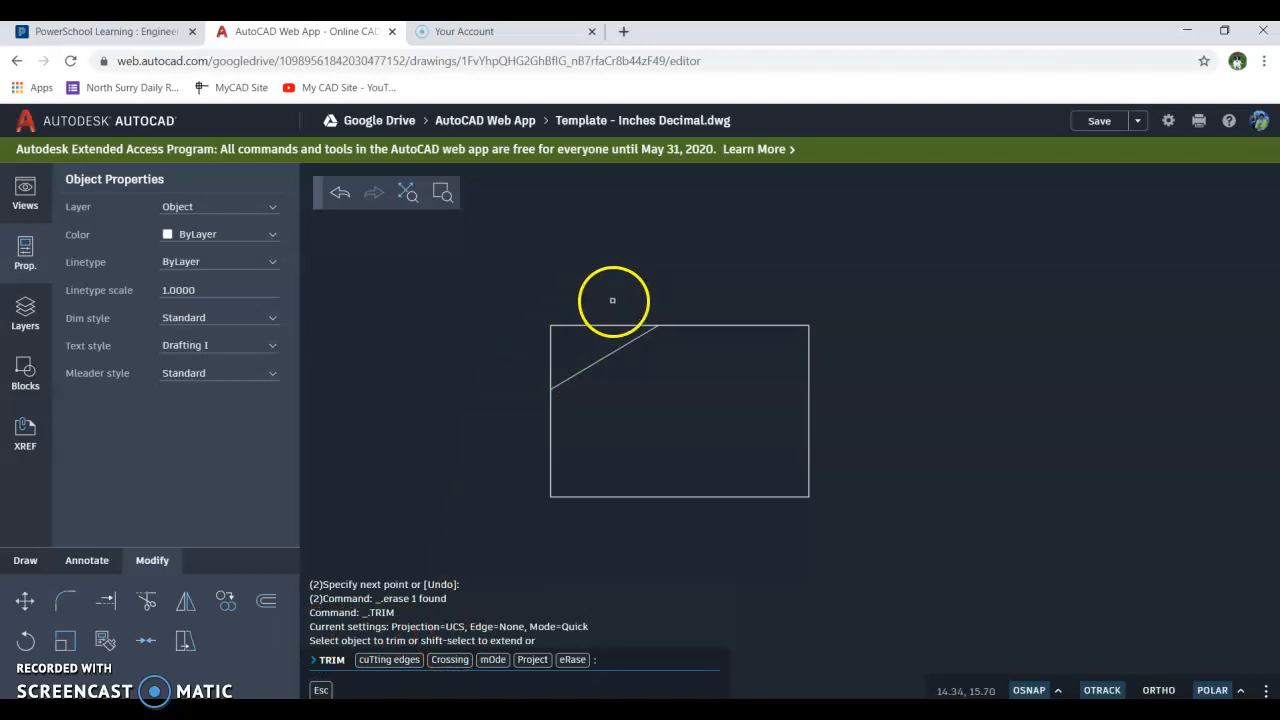
mouse_move(582, 328)
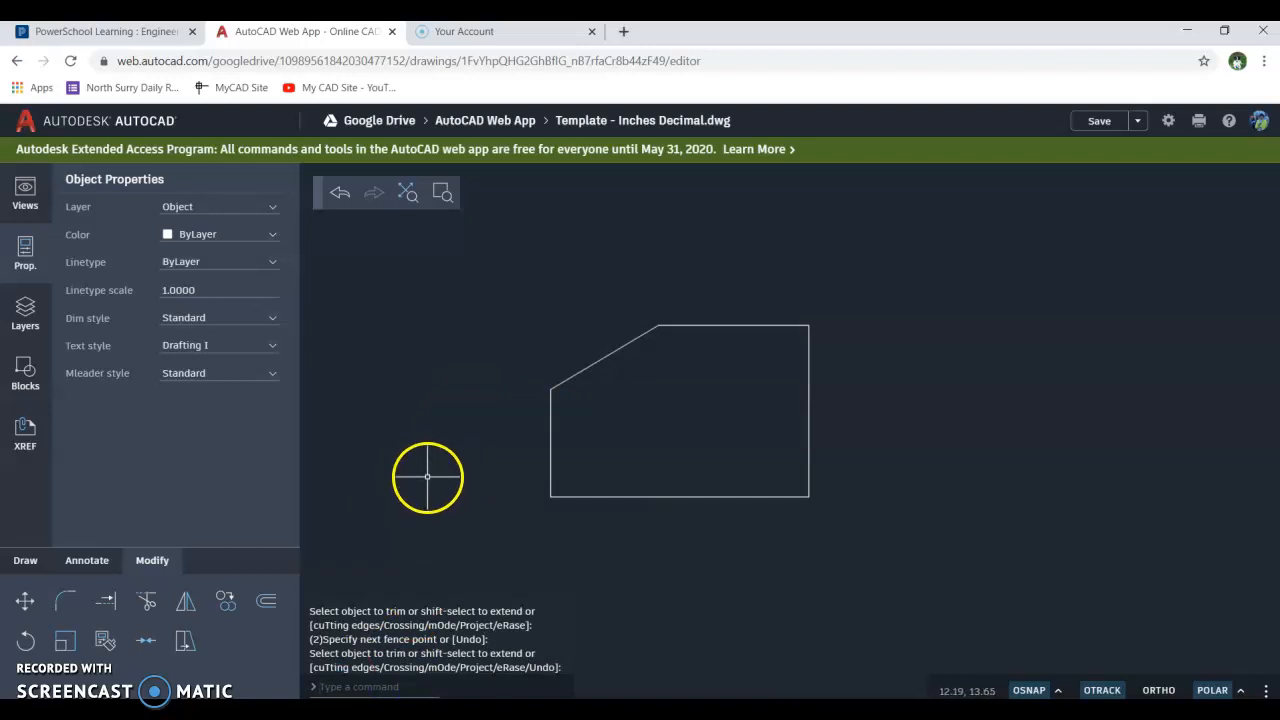
mouse_move(808, 324)
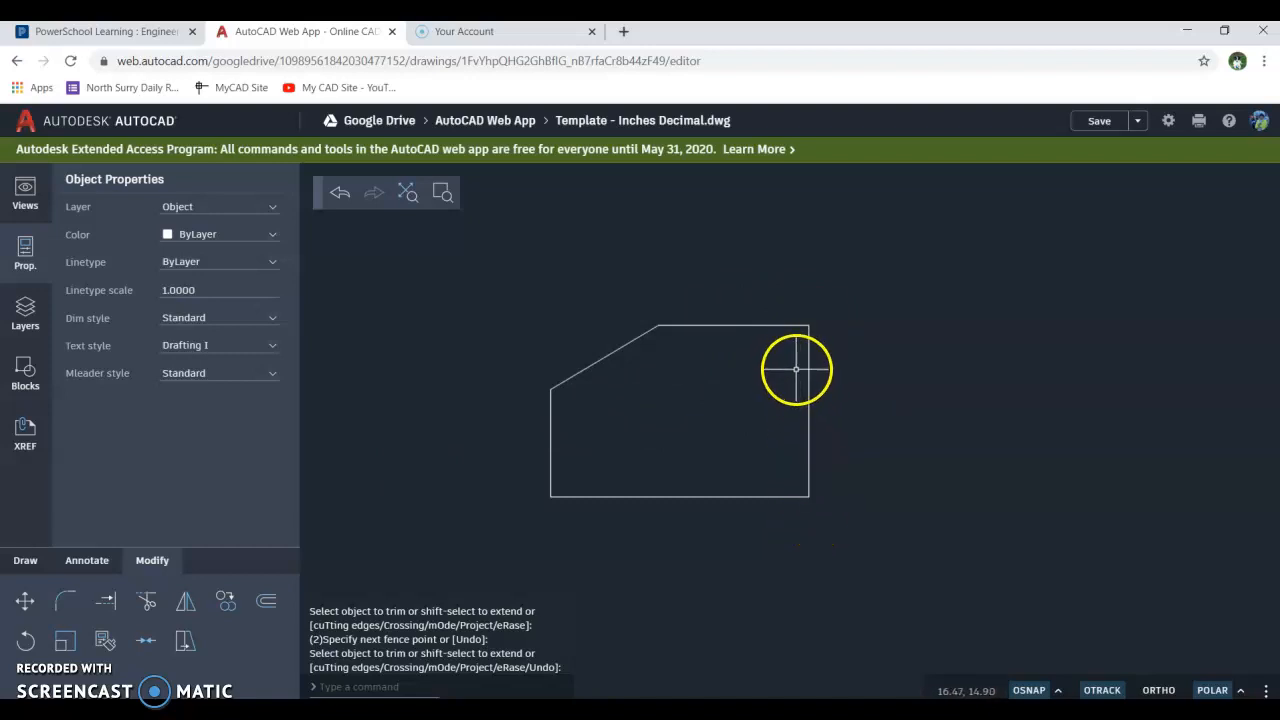
Step: Draw a vertical helper line rising from the outline's top edge for the right chamfer
left_click(24, 560)
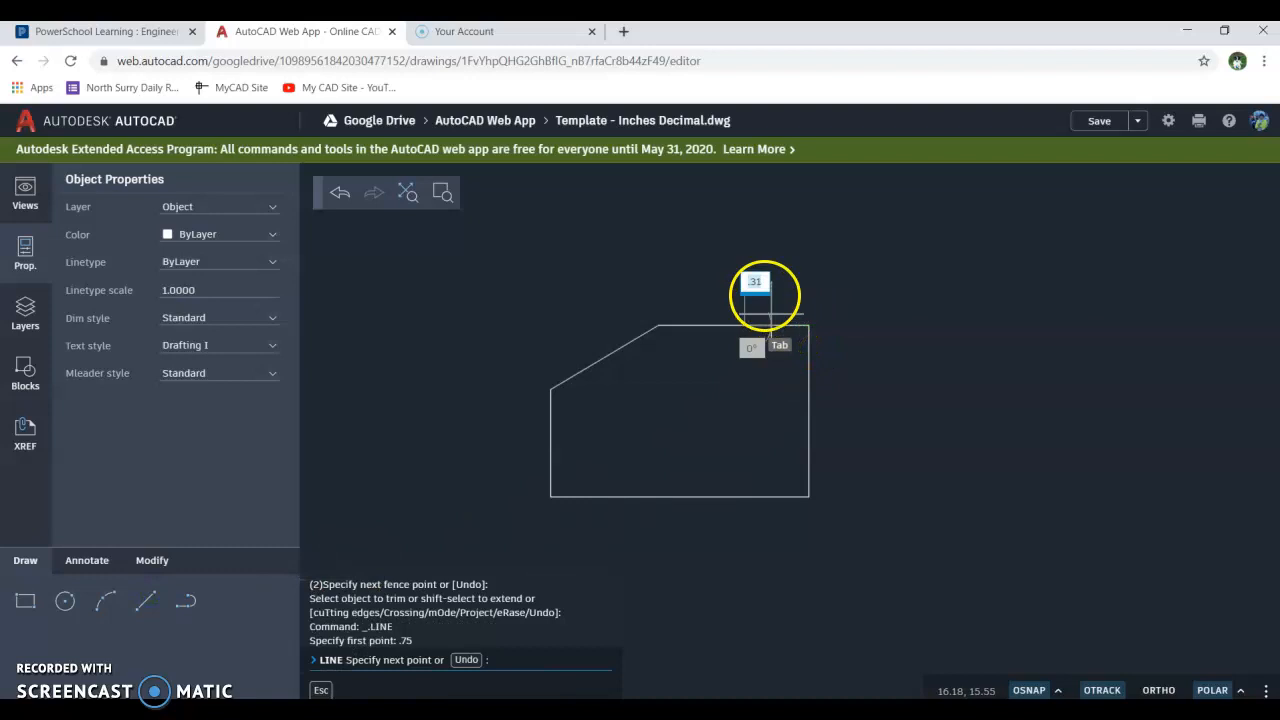
right_click(764, 290)
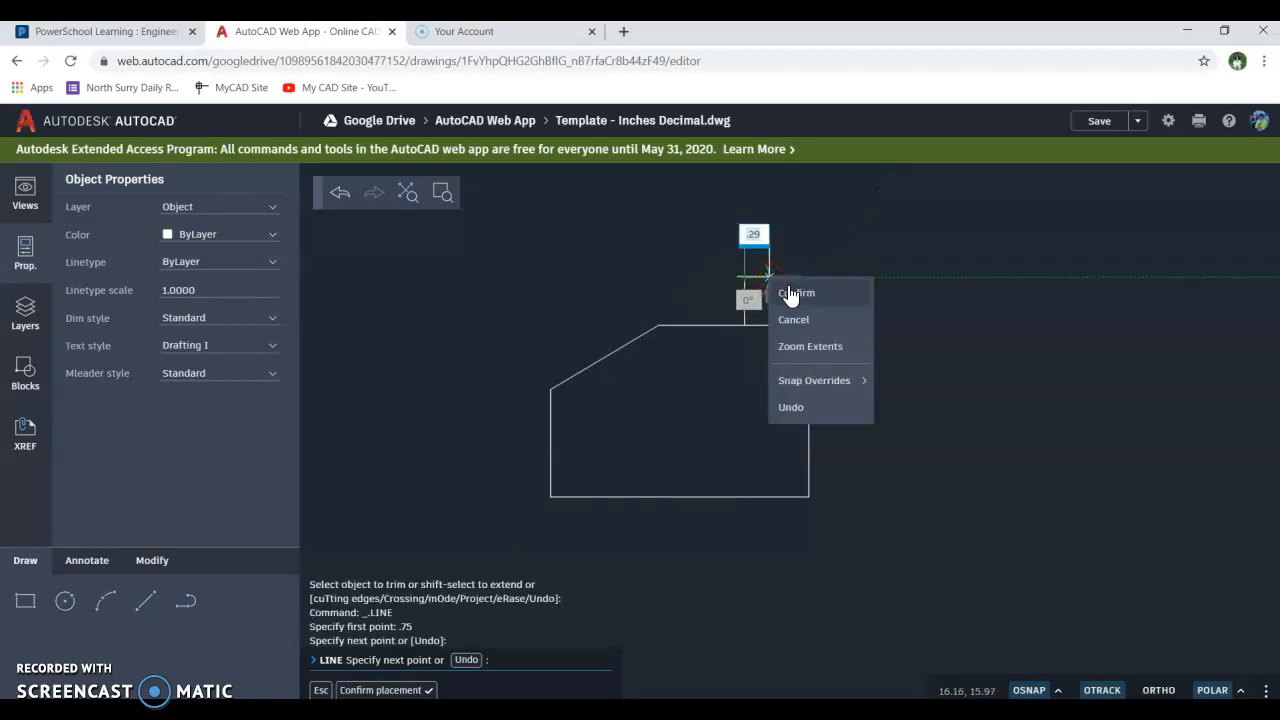
left_click(796, 292)
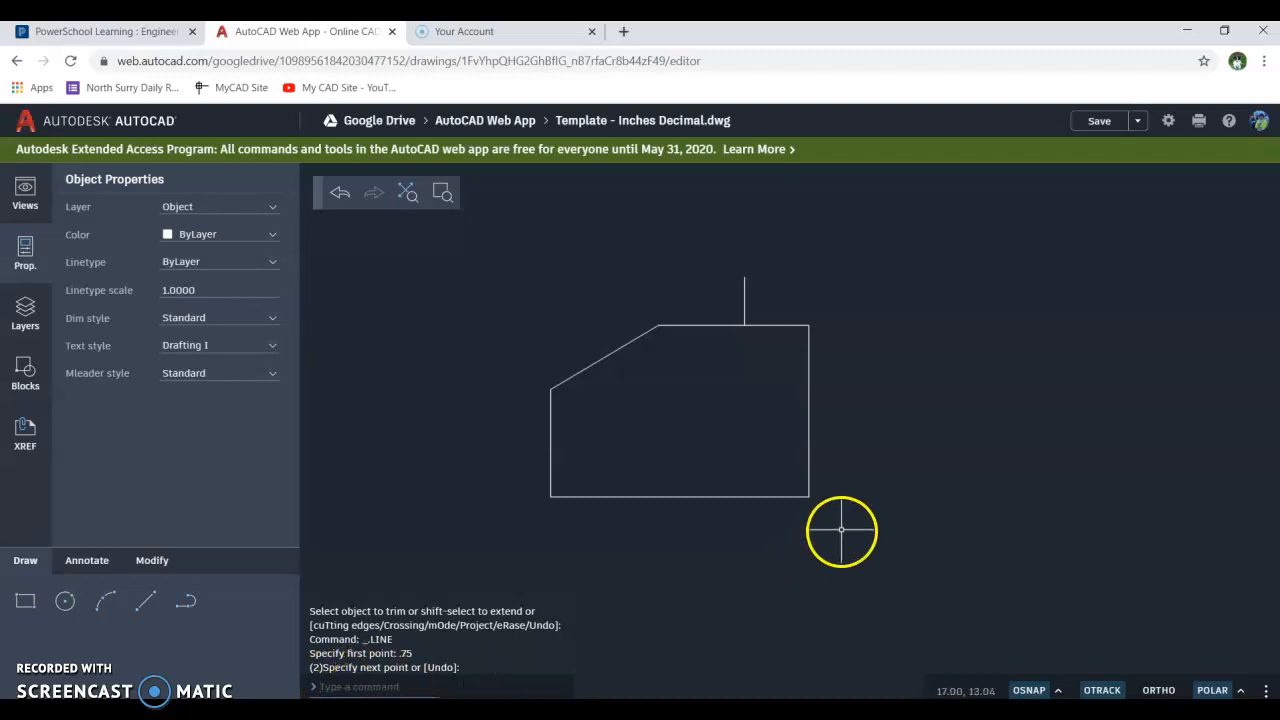
mouse_move(916, 444)
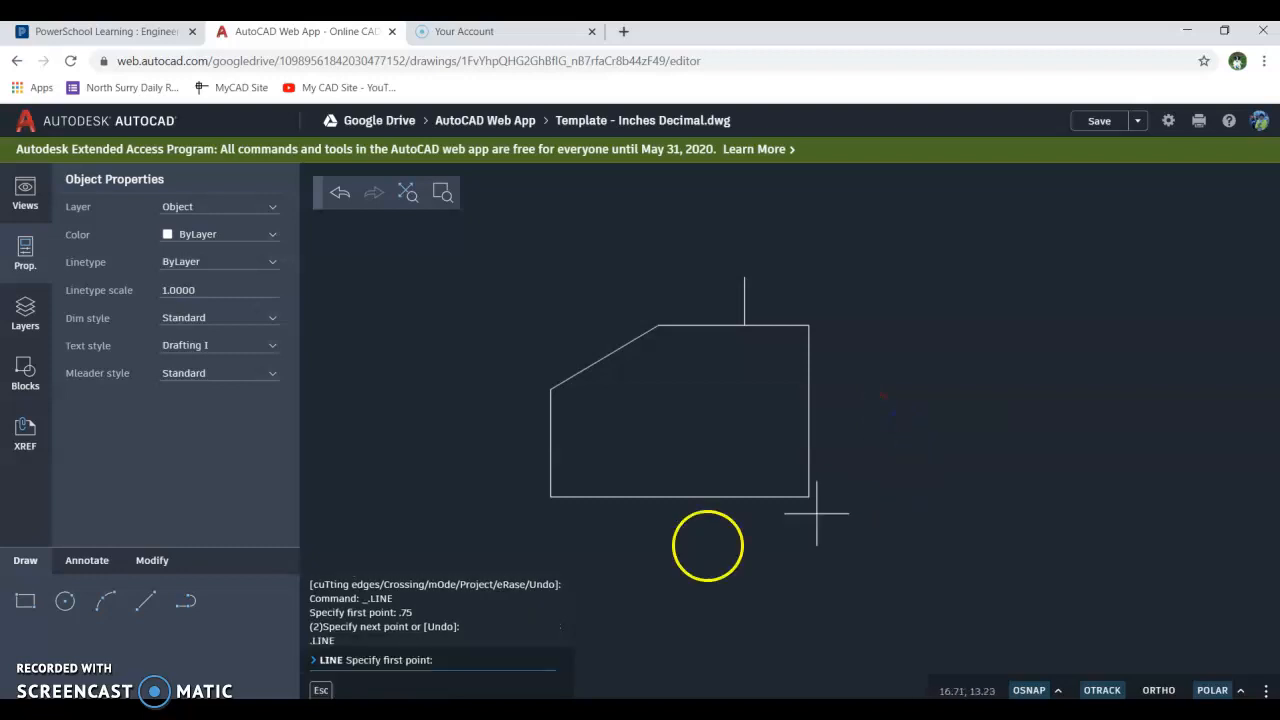
mouse_move(784, 492)
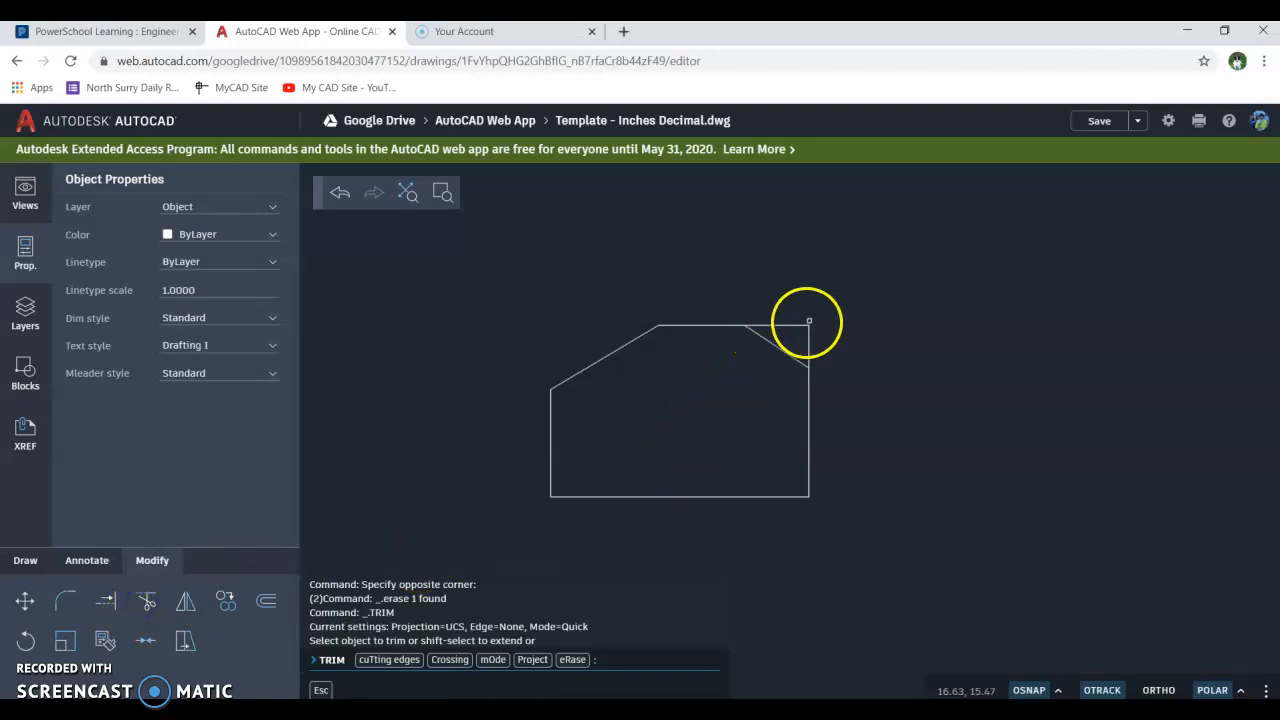
Step: Trim off the outline's top-right corner so both upper corners are chamfered
left_click(808, 340)
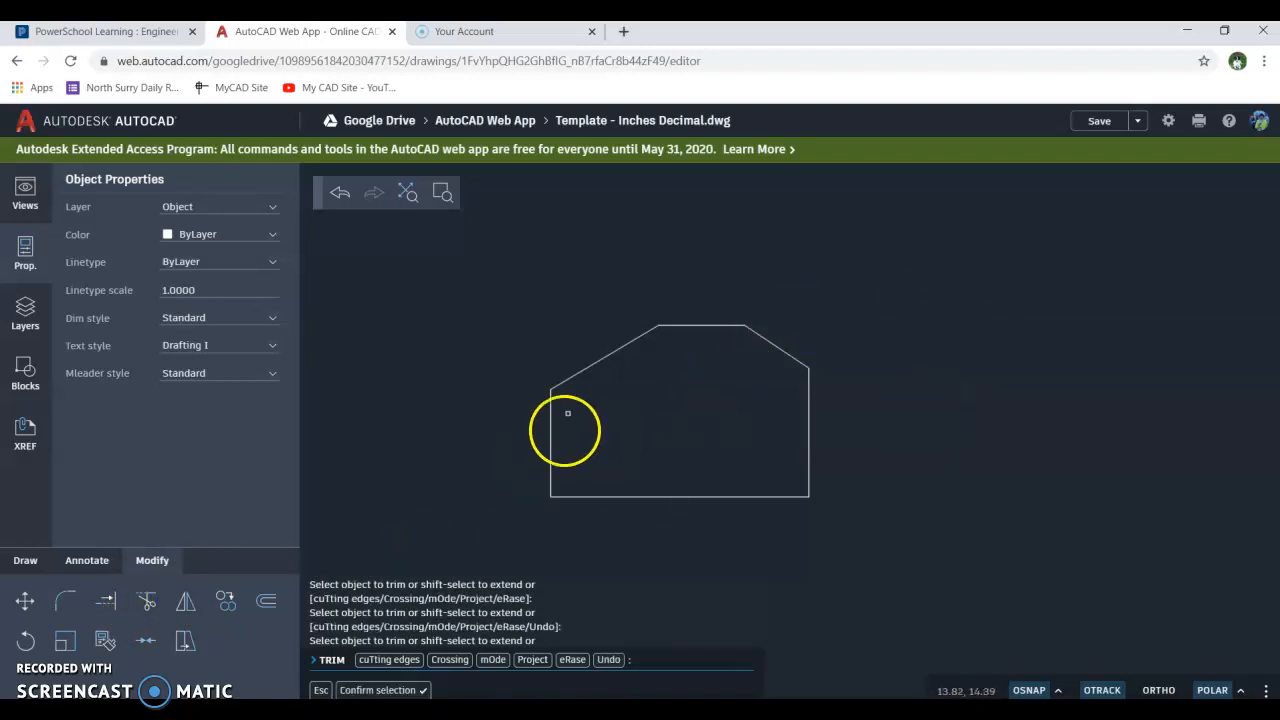
mouse_move(576, 436)
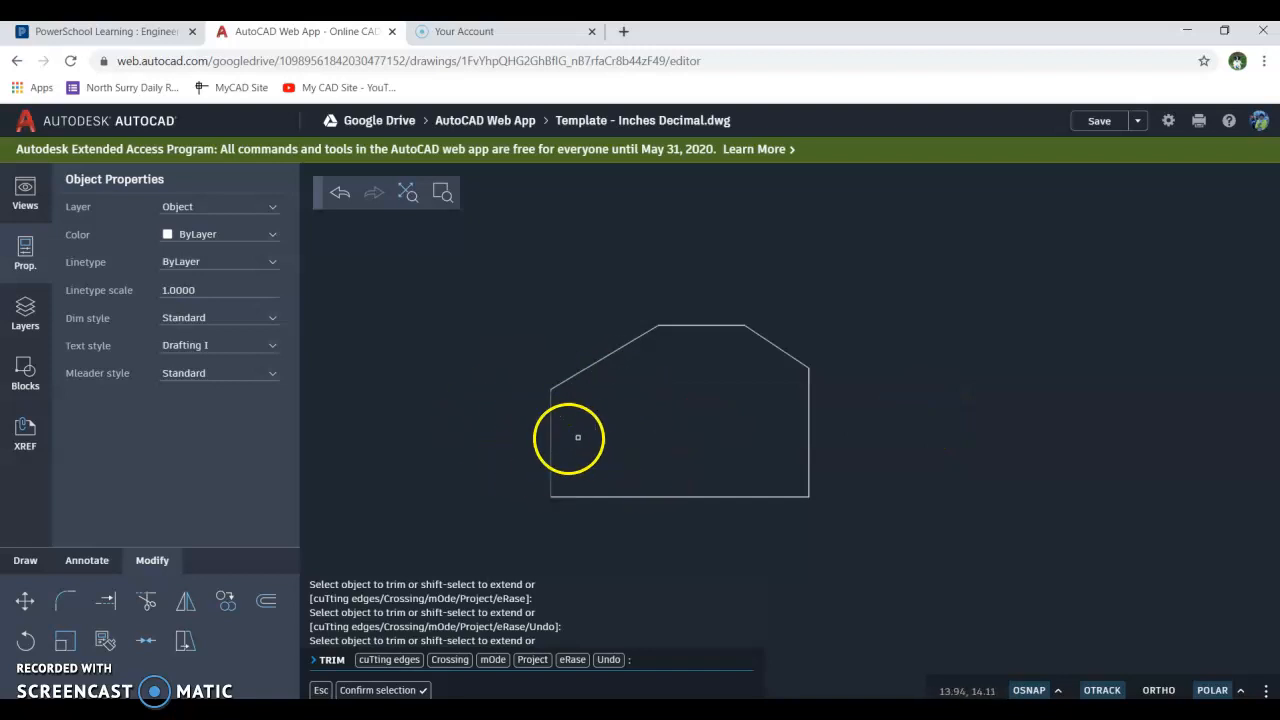
left_click(24, 560)
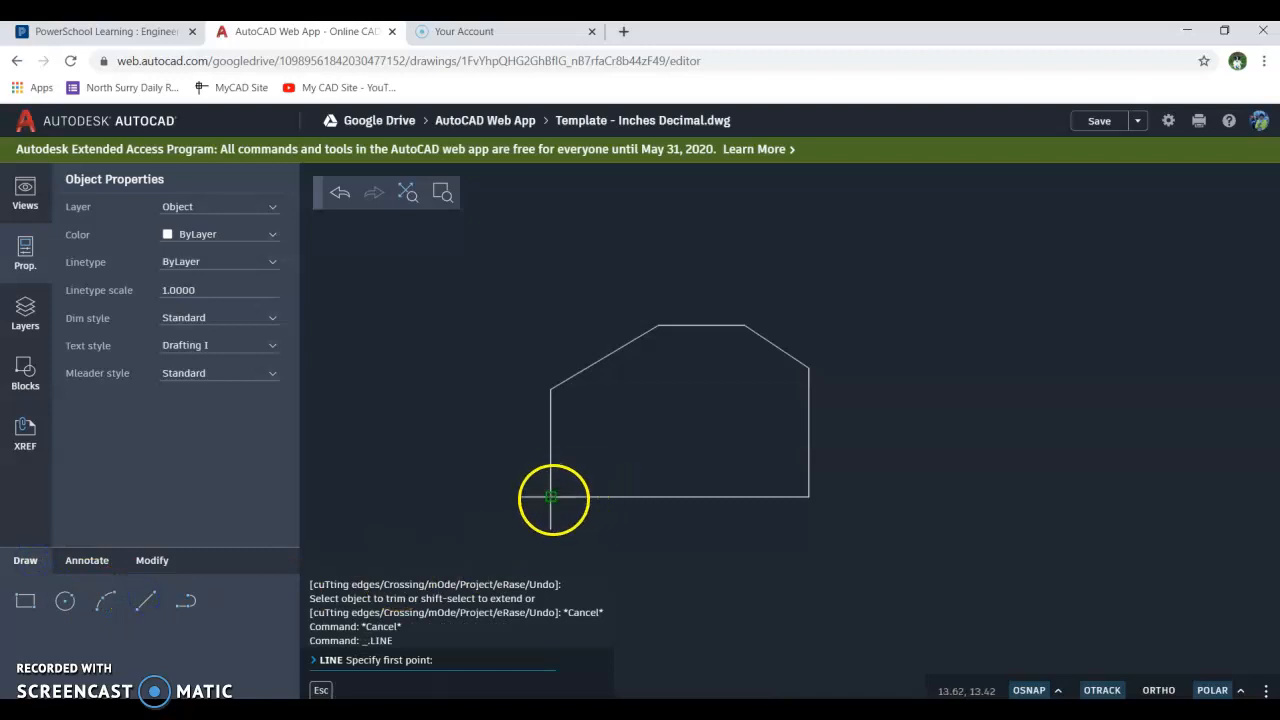
mouse_move(558, 472)
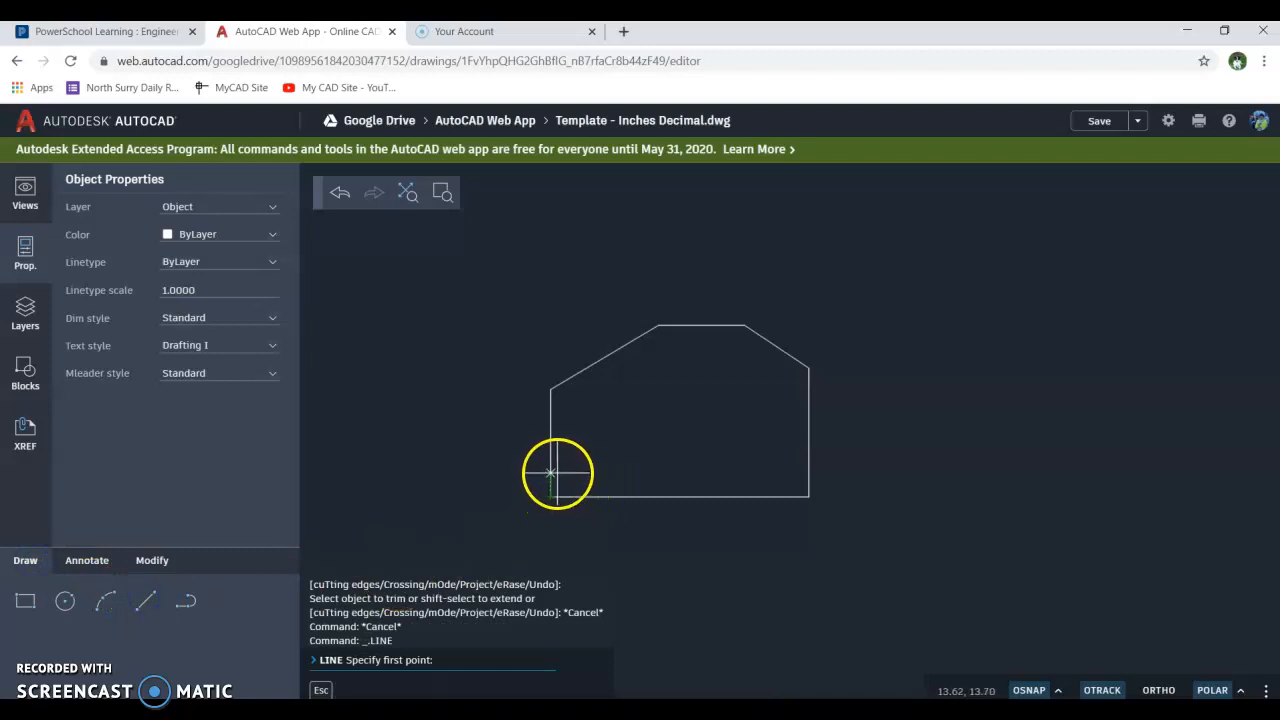
Step: Draw the .25 notch lines on the left edge and trim the edge between them
type(".25")
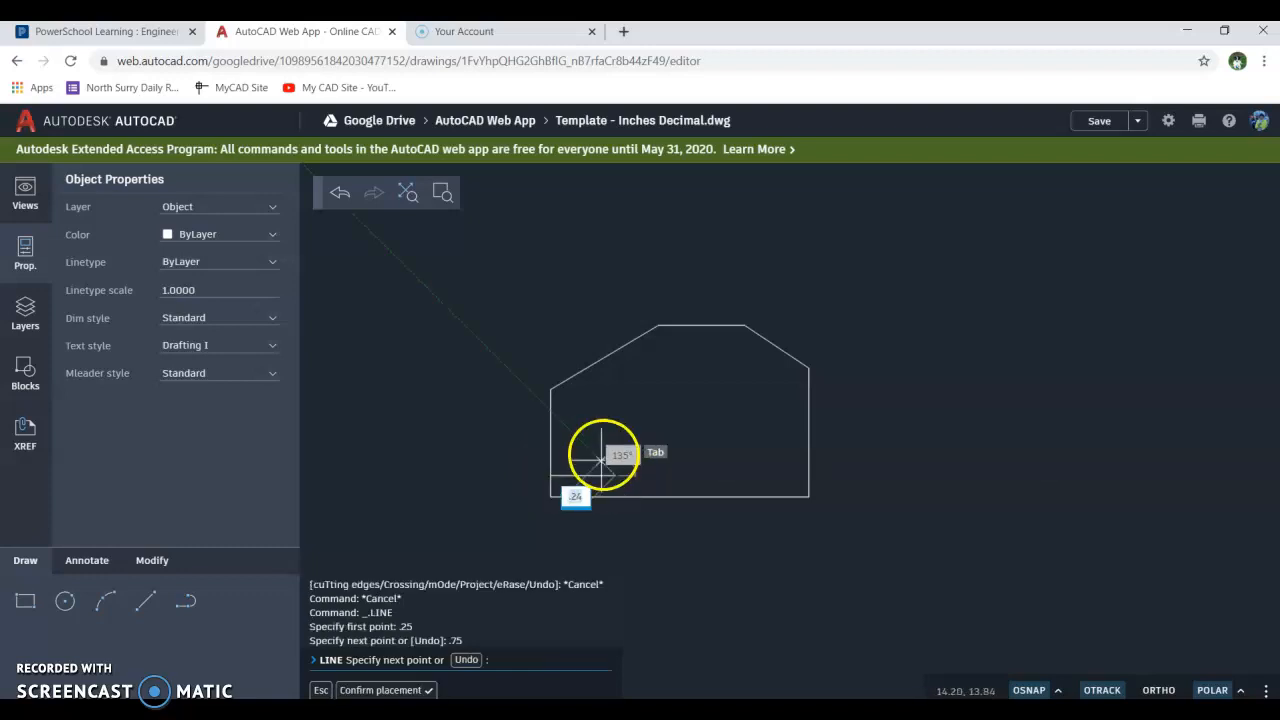
left_click(596, 468)
type("TRIM")
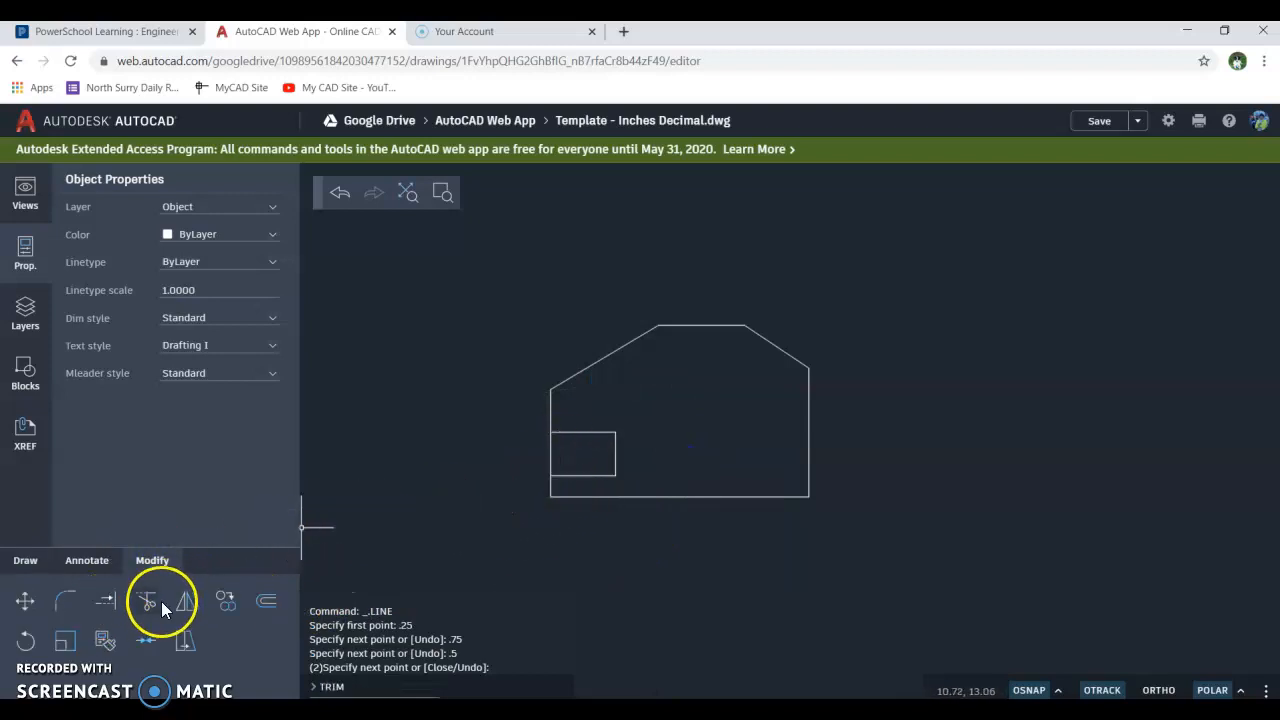
left_click(148, 600)
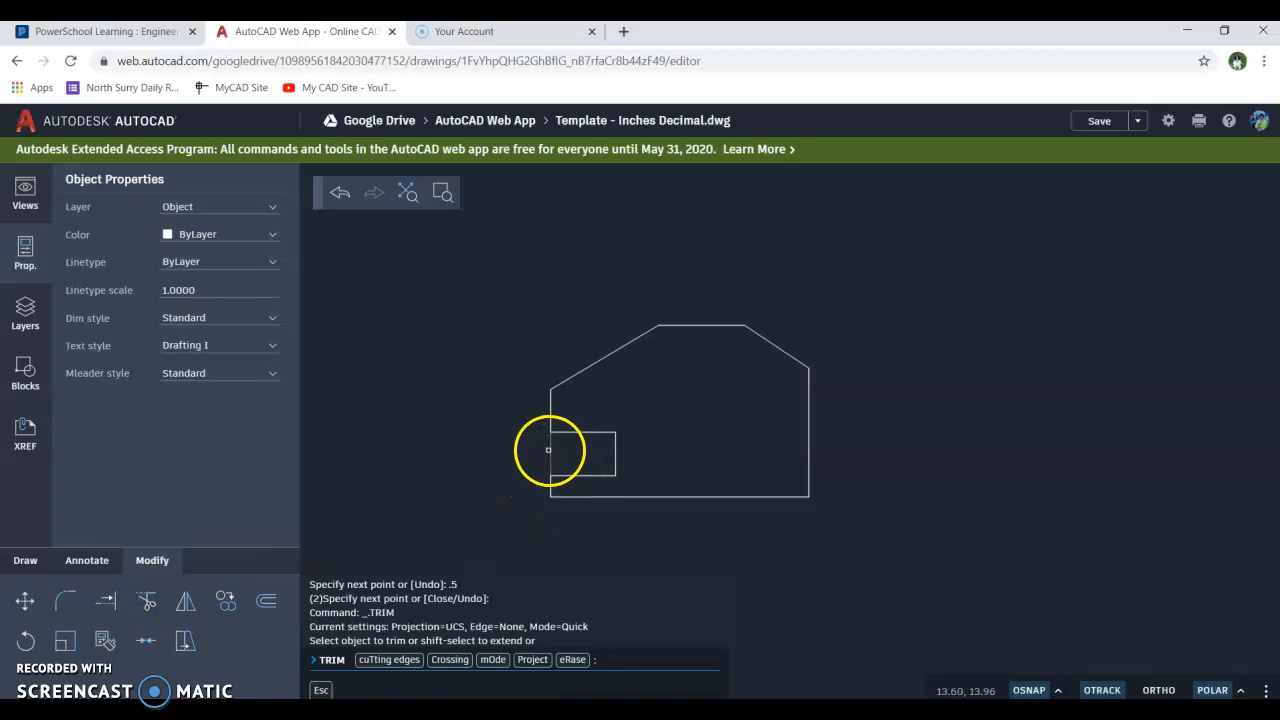
right_click(498, 480)
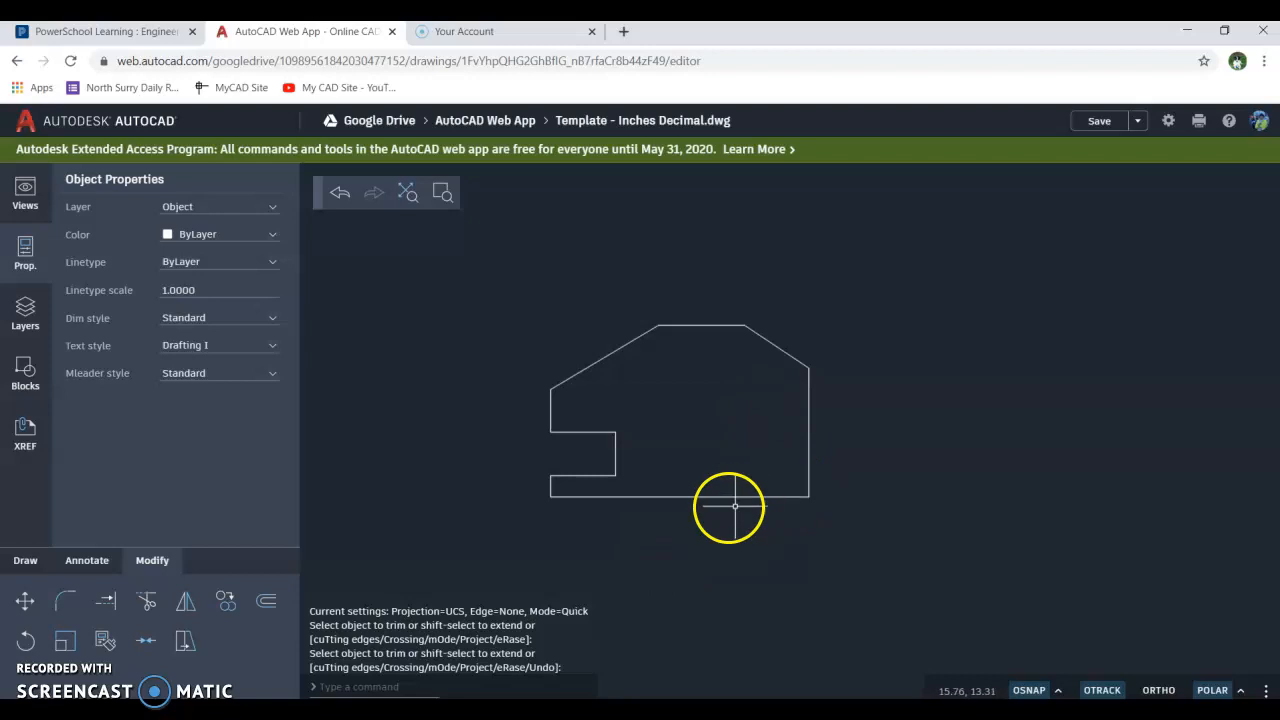
mouse_move(718, 404)
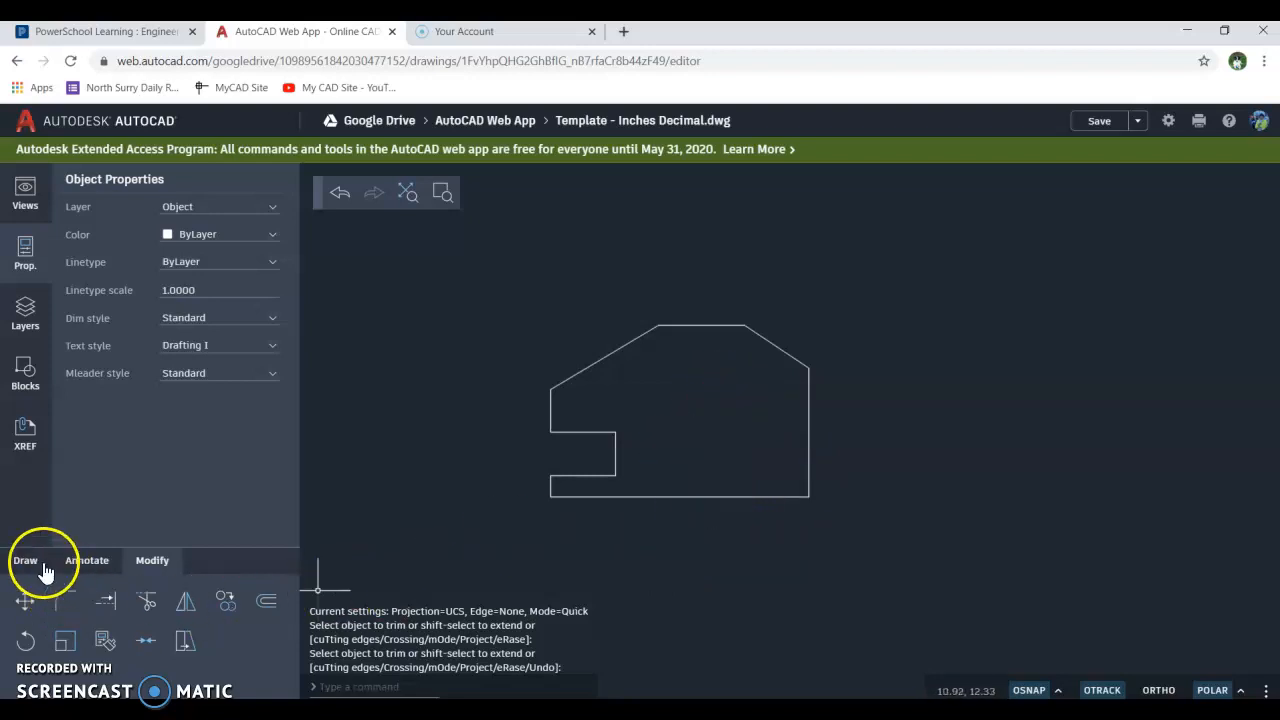
Step: Draw a vertical locating line from the bottom edge and start placing the circle
left_click(24, 560)
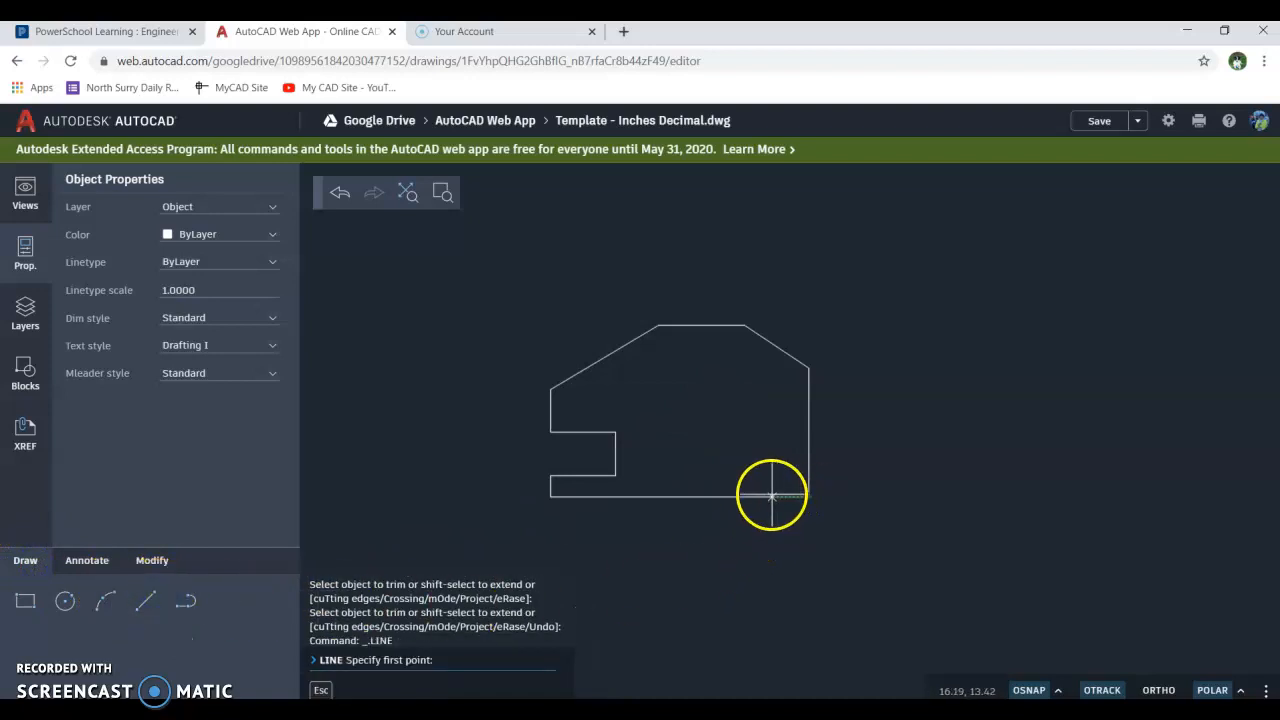
left_click(770, 496)
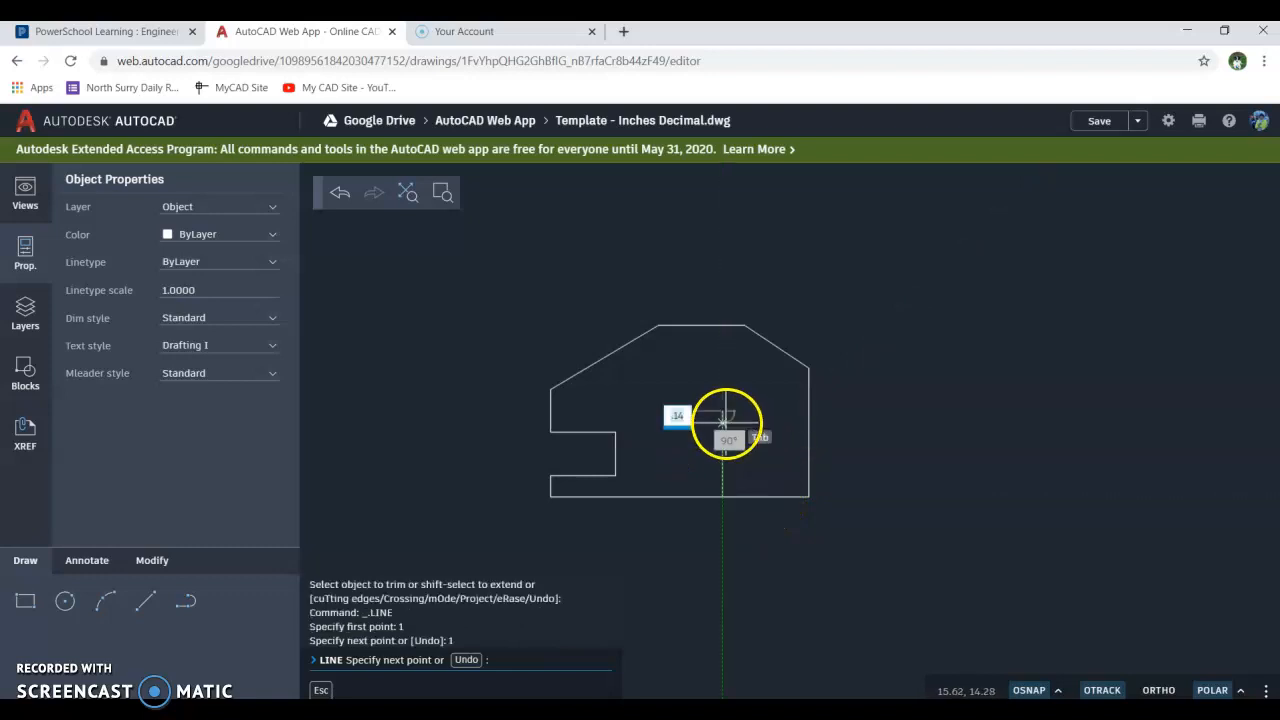
right_click(724, 420)
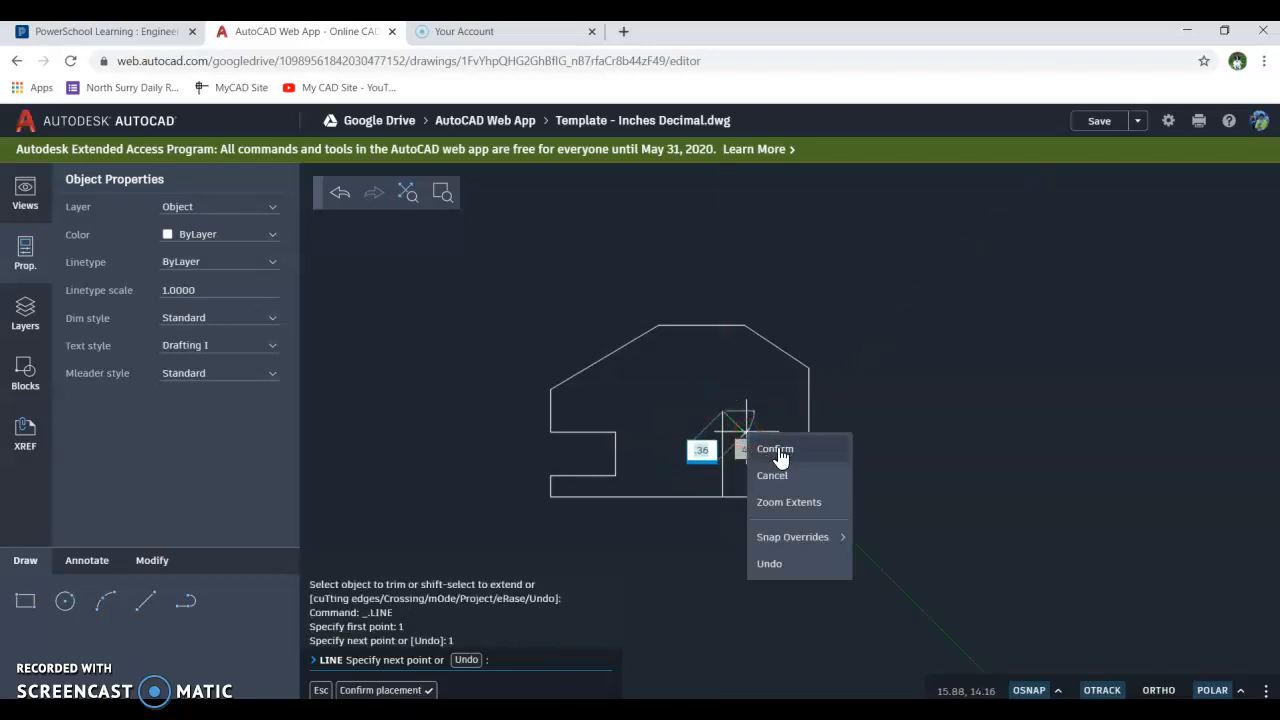
left_click(776, 448)
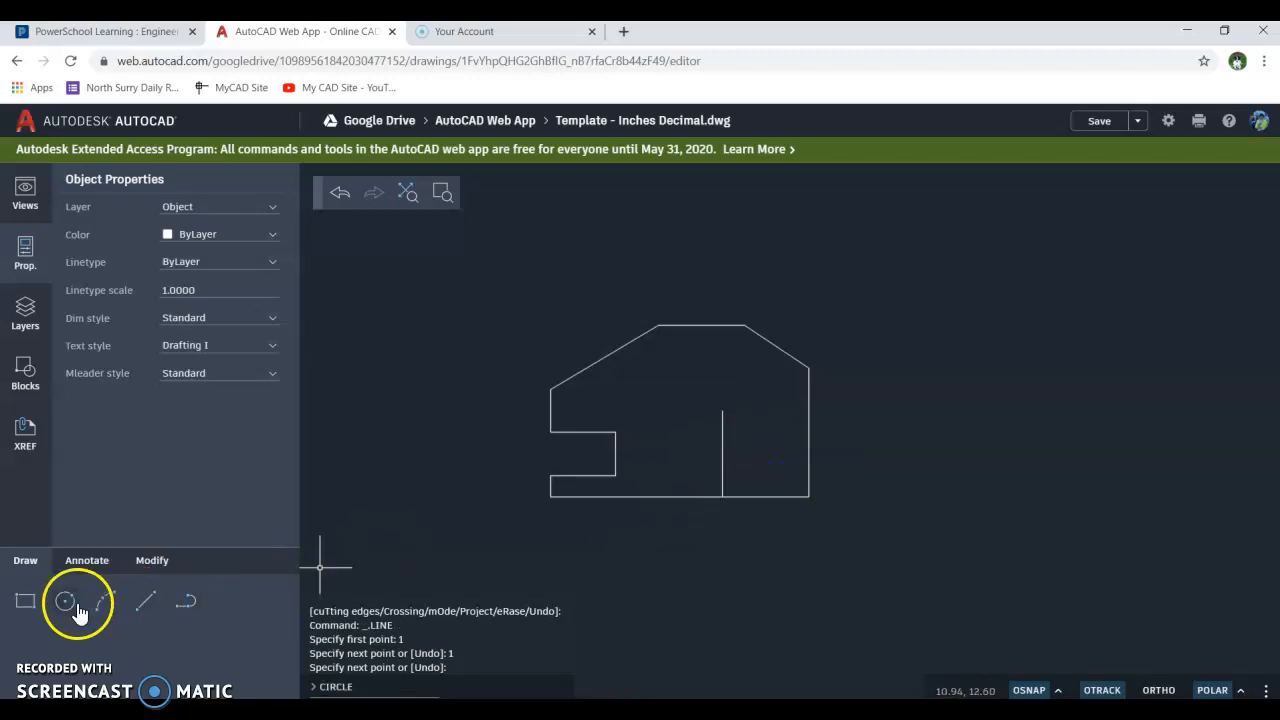
left_click(64, 600)
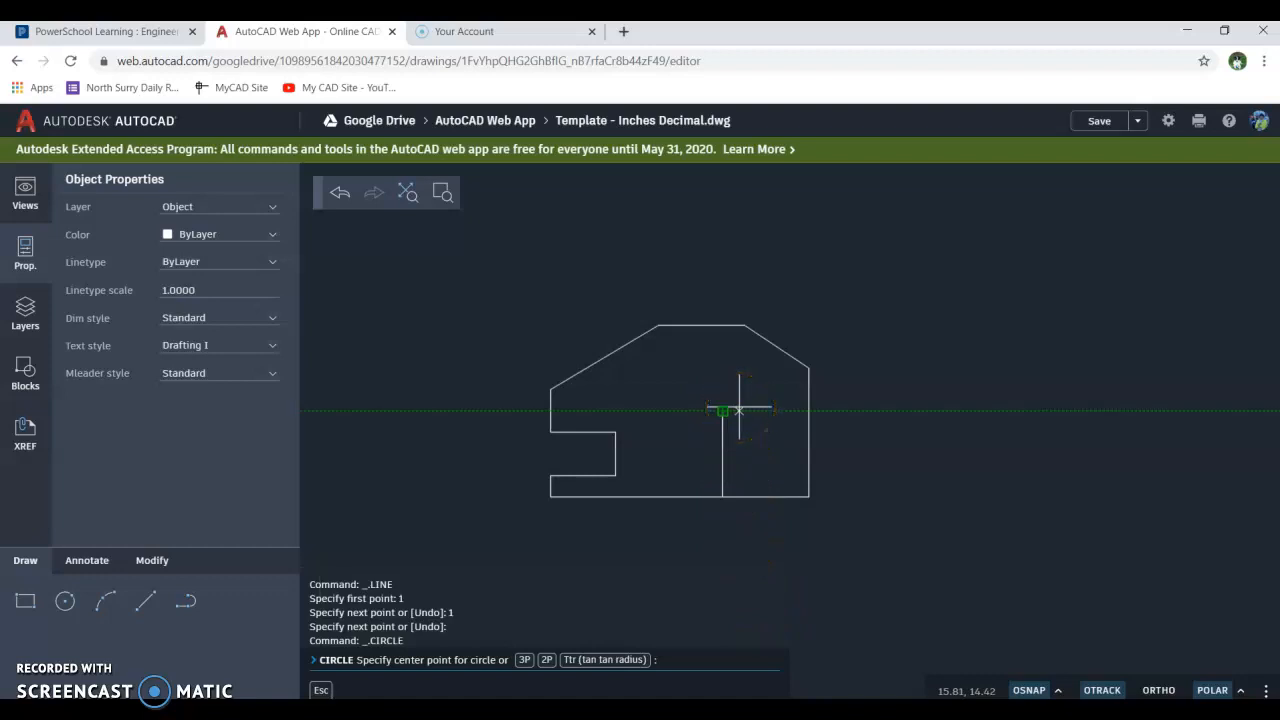
mouse_move(724, 408)
type("1")
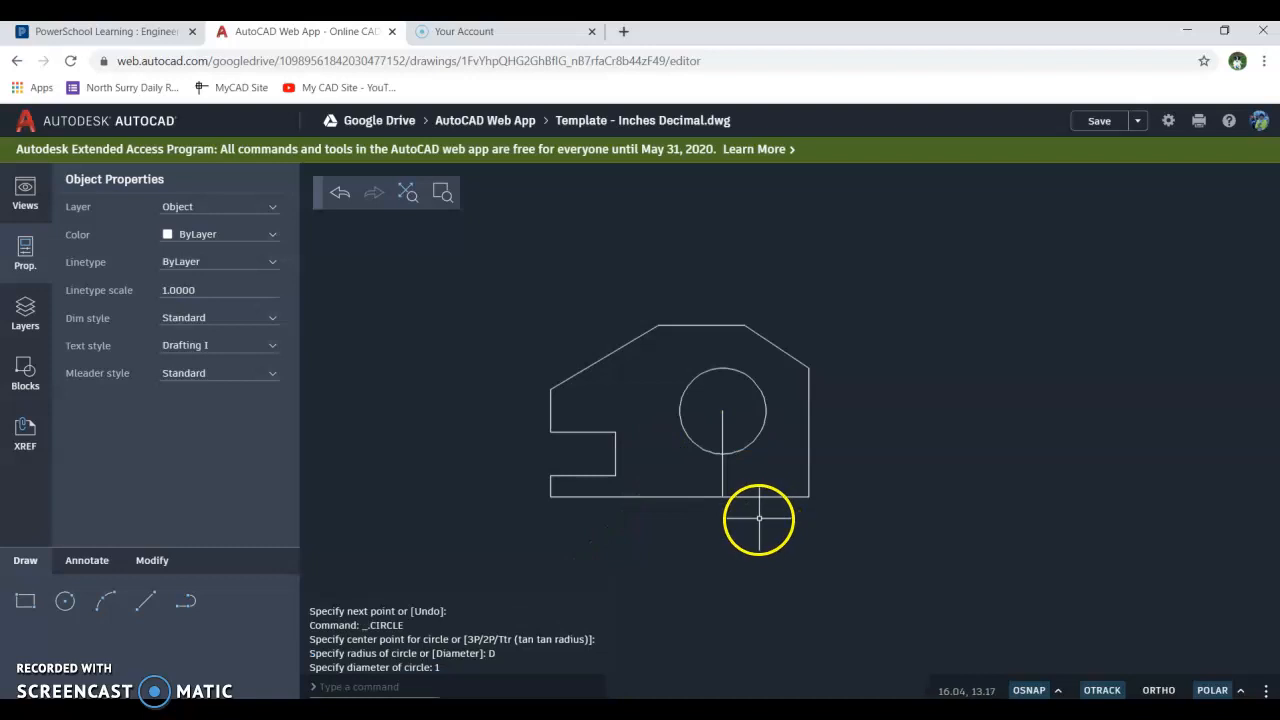
mouse_move(752, 516)
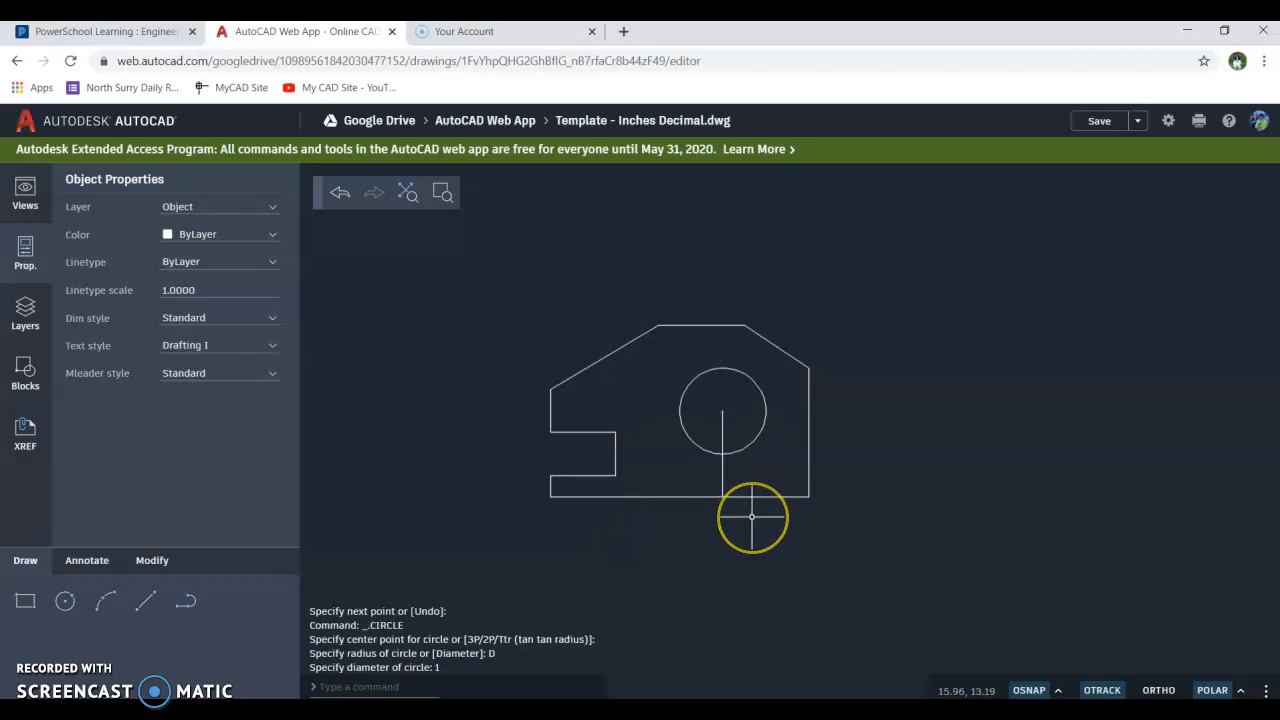
mouse_move(688, 464)
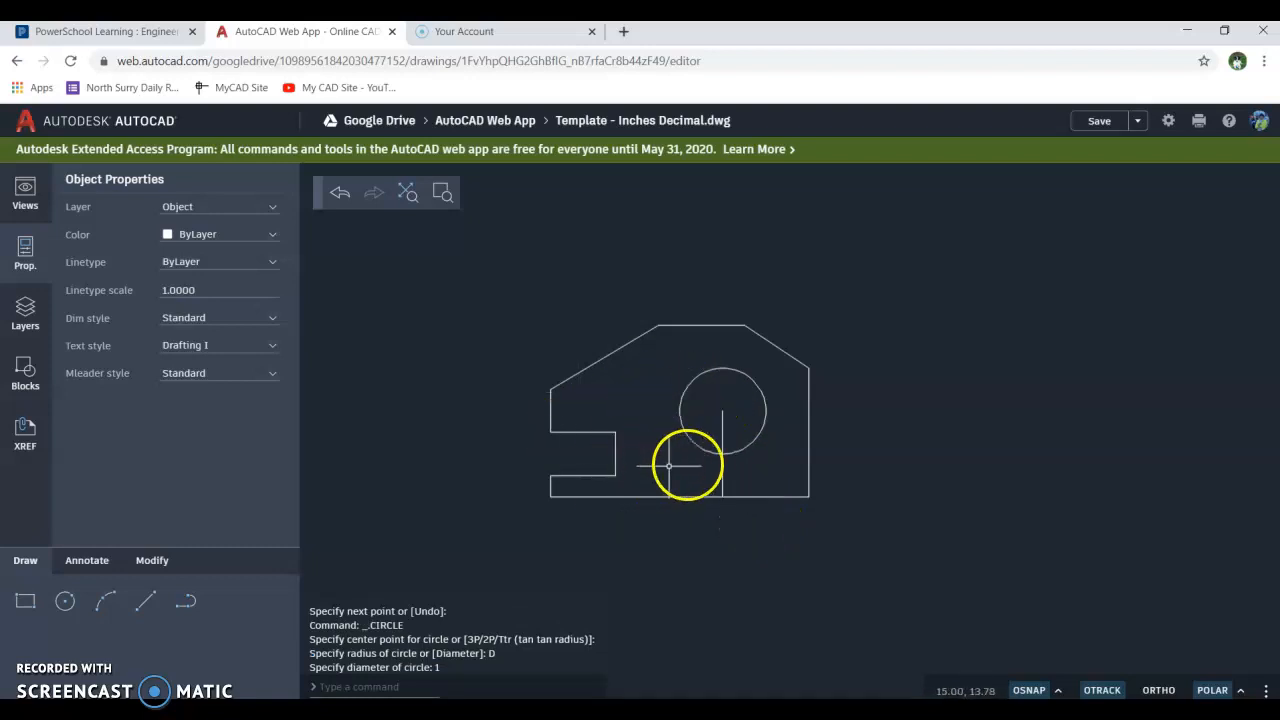
mouse_move(720, 428)
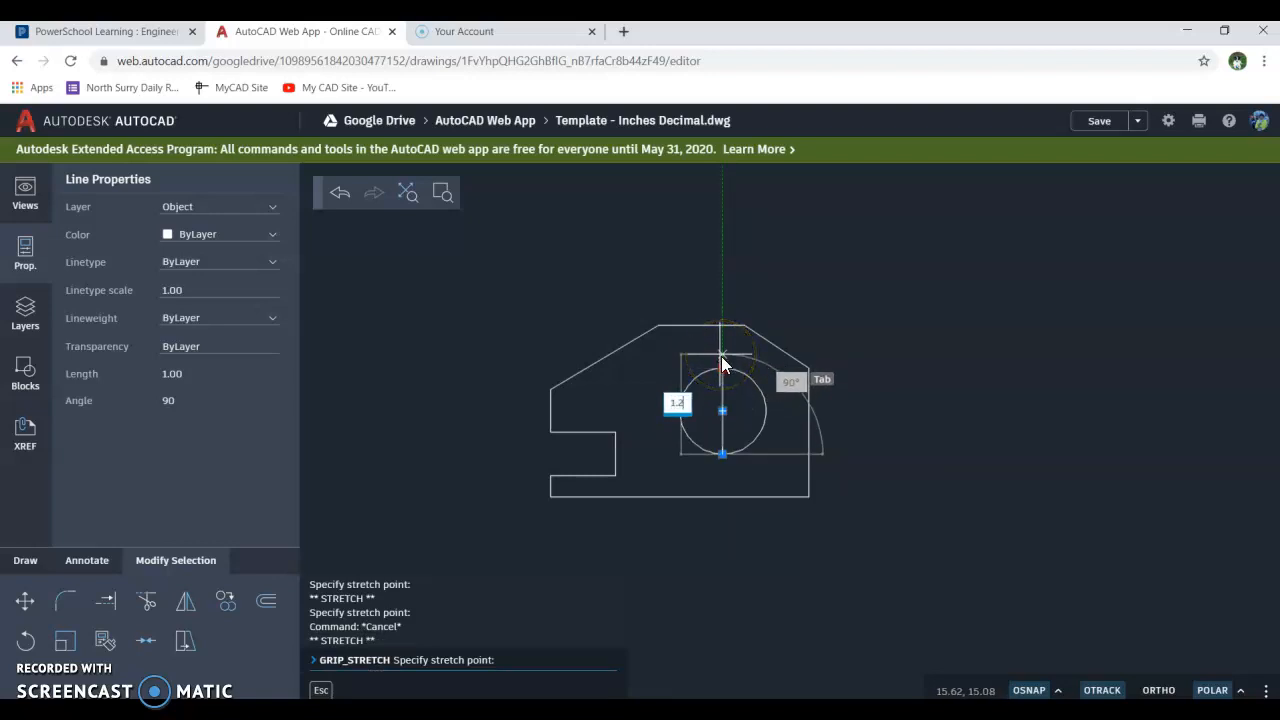
Step: Stretch the vertical line through the circle to 1.50 and select it for the Center layer
type("1.25")
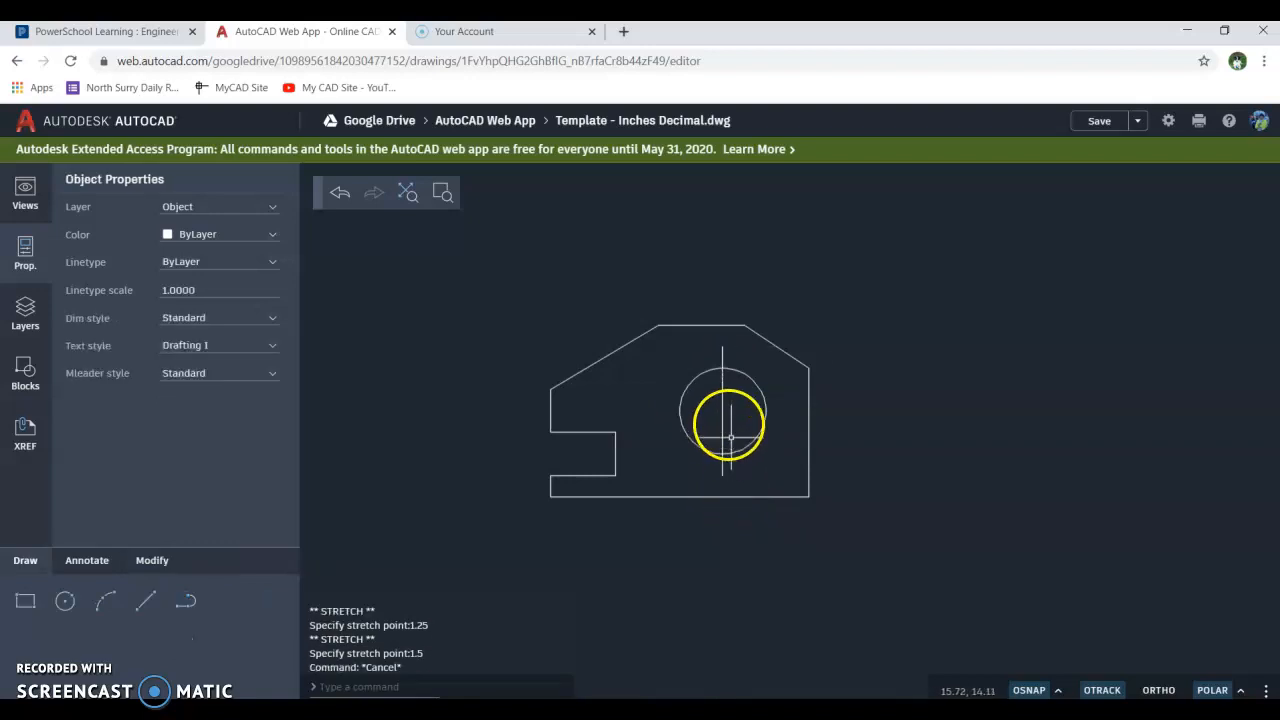
left_click(722, 410)
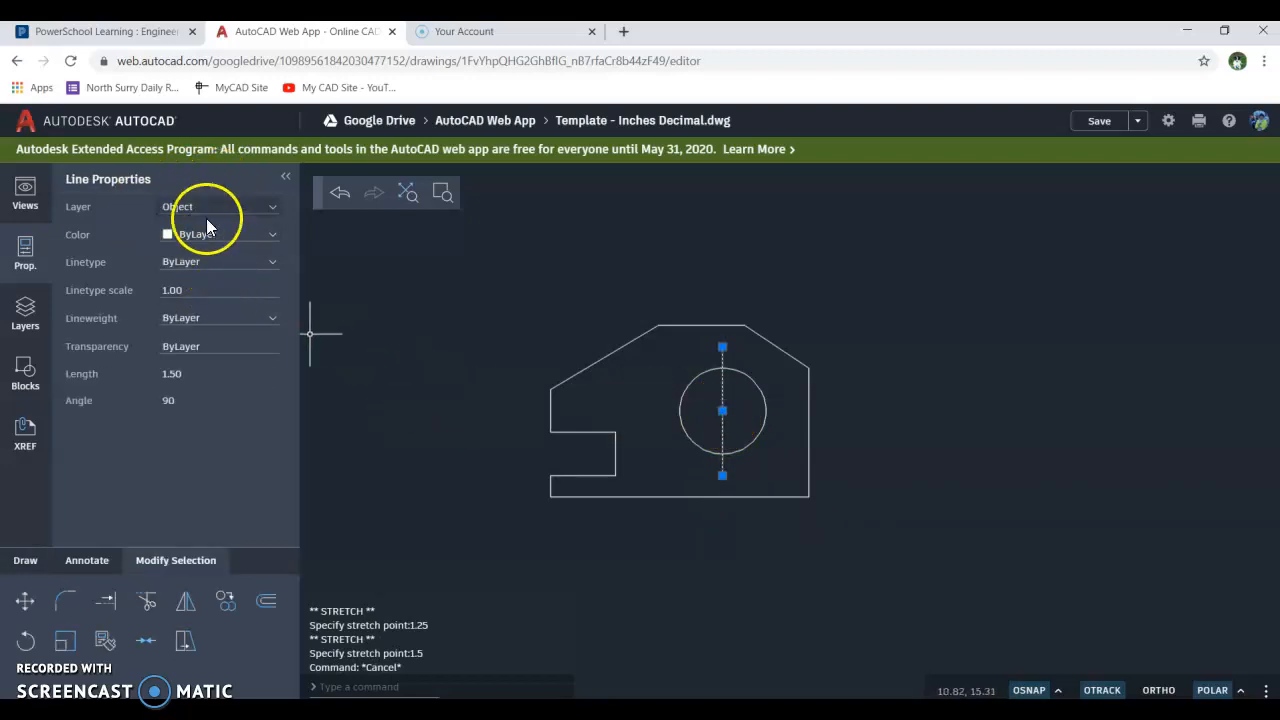
mouse_move(120, 184)
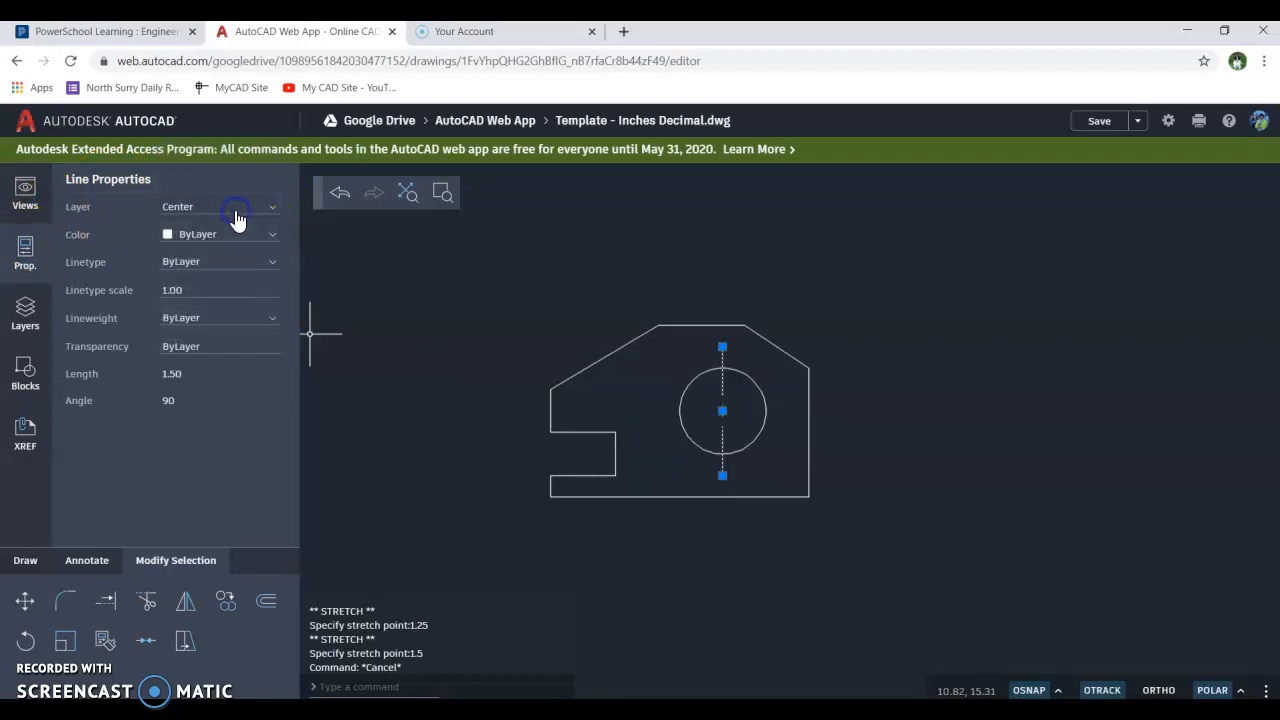
mouse_move(490, 510)
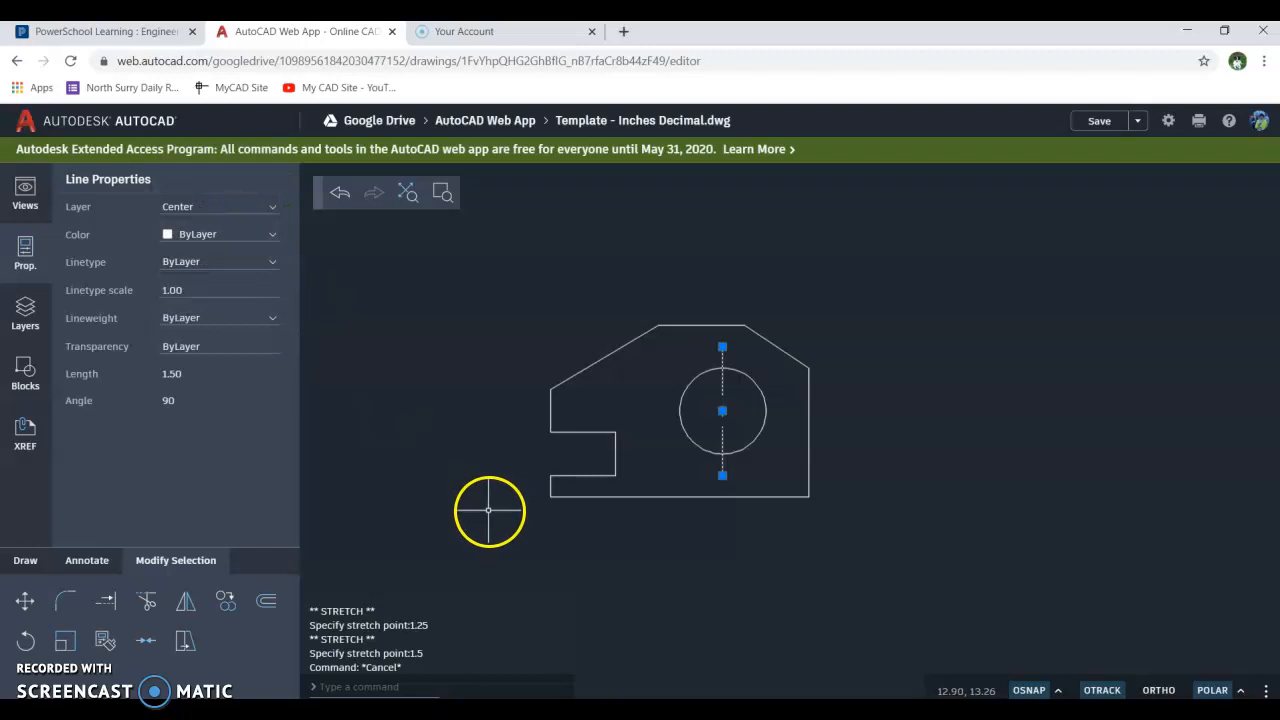
mouse_move(490, 504)
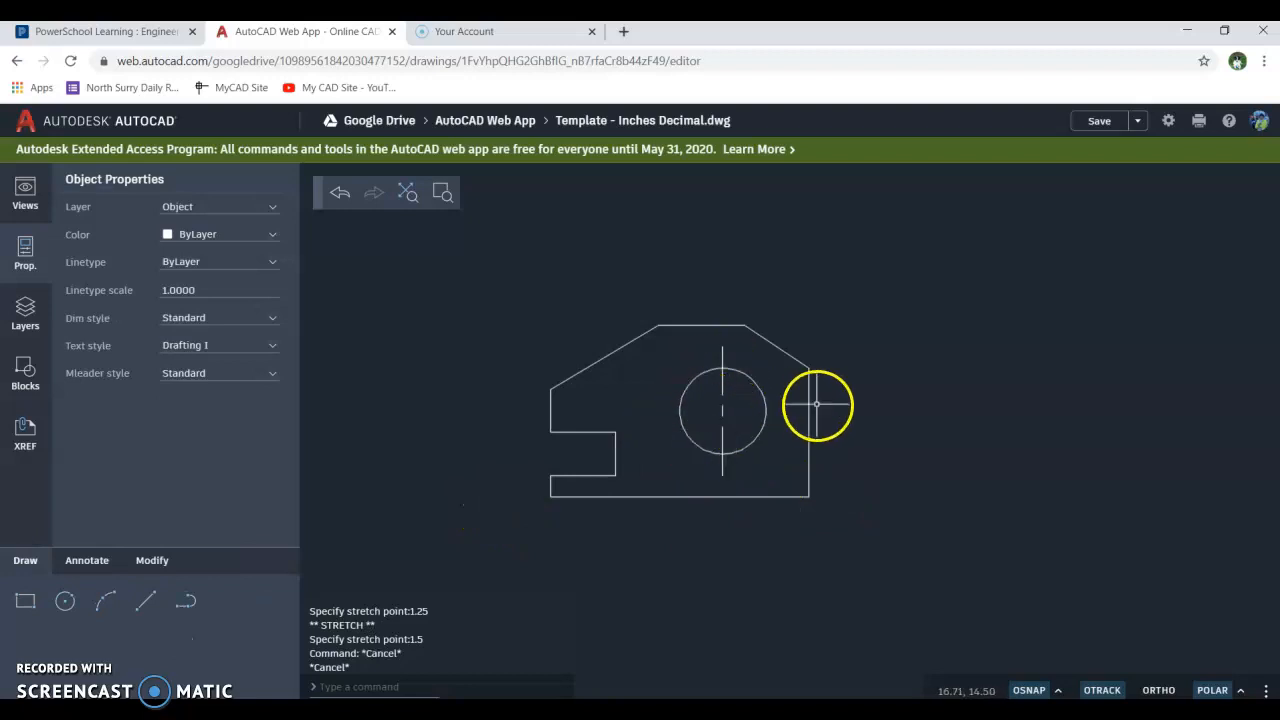
Step: Mirror the center line about a 45° line through the circle, setting Polar Tracking increment to 45
left_click(152, 560)
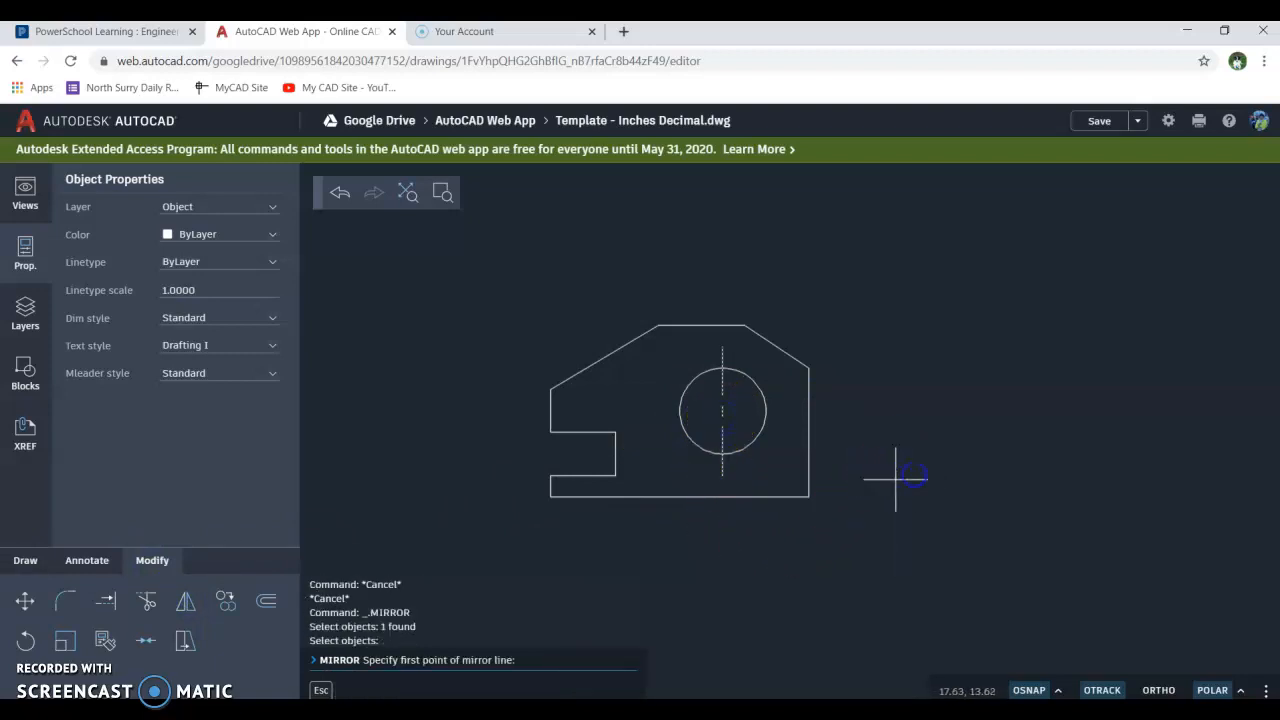
left_click(720, 410)
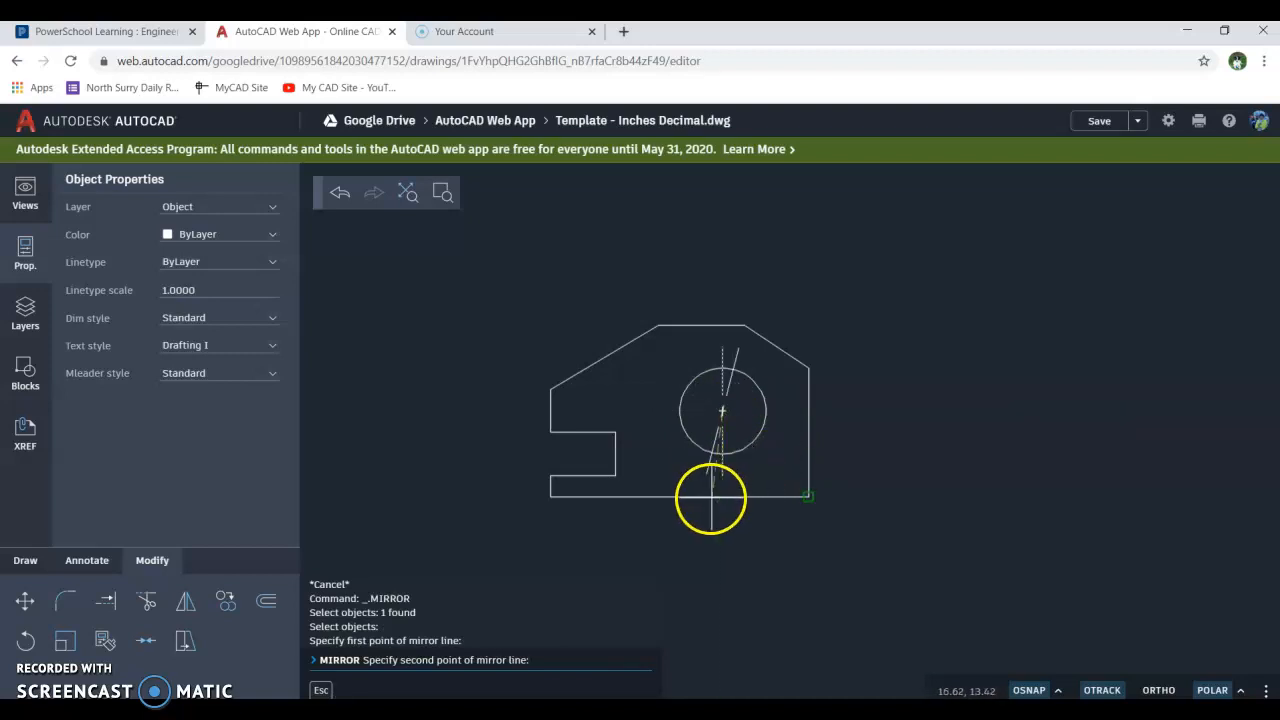
left_click(1058, 690)
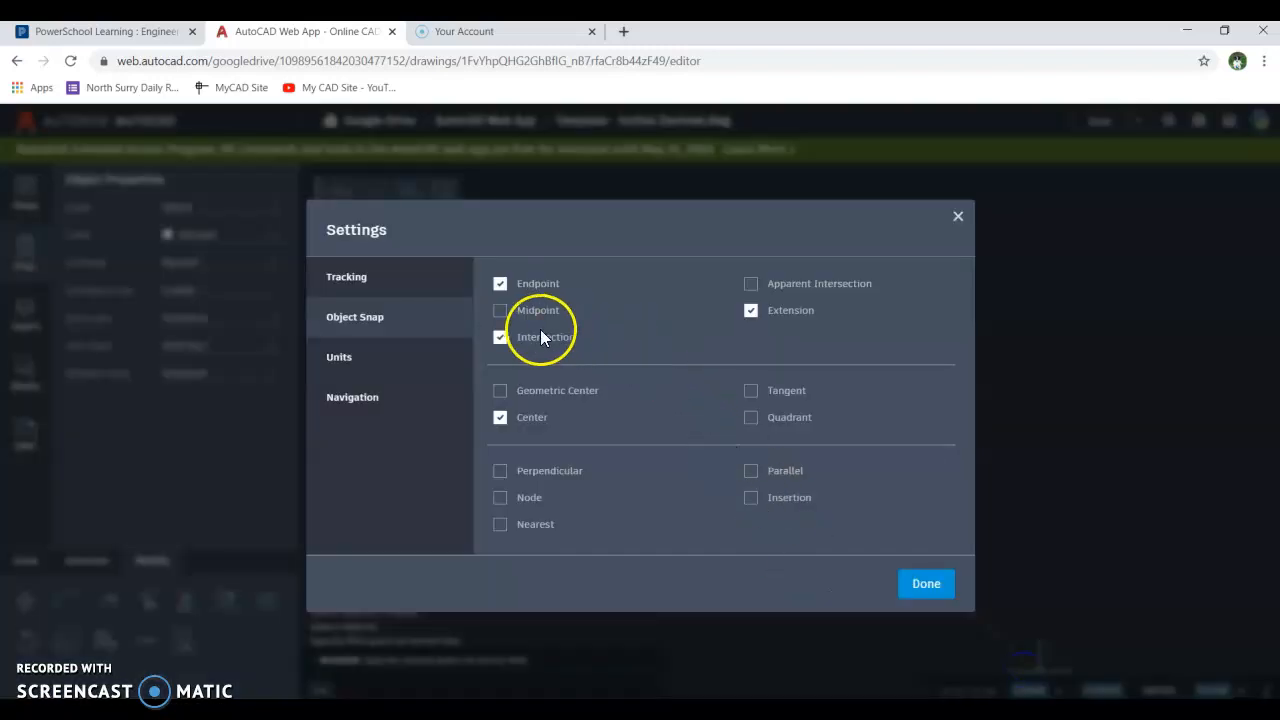
left_click(346, 276)
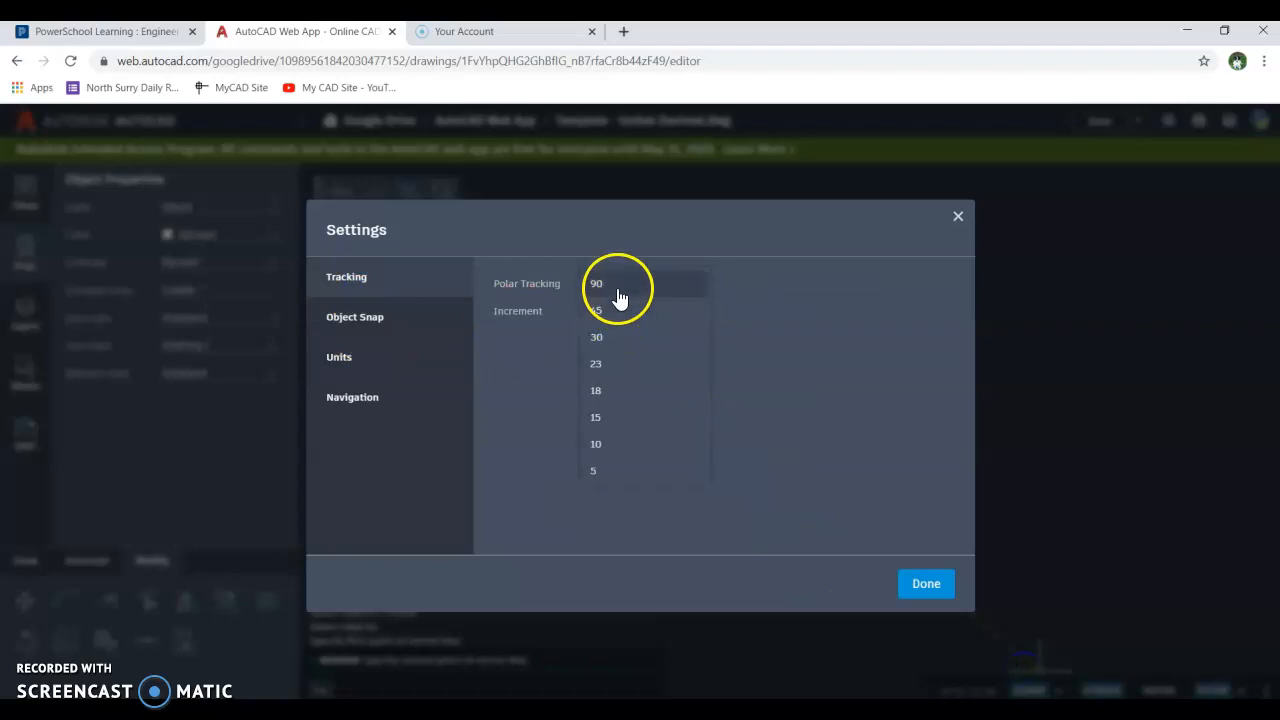
left_click(596, 284)
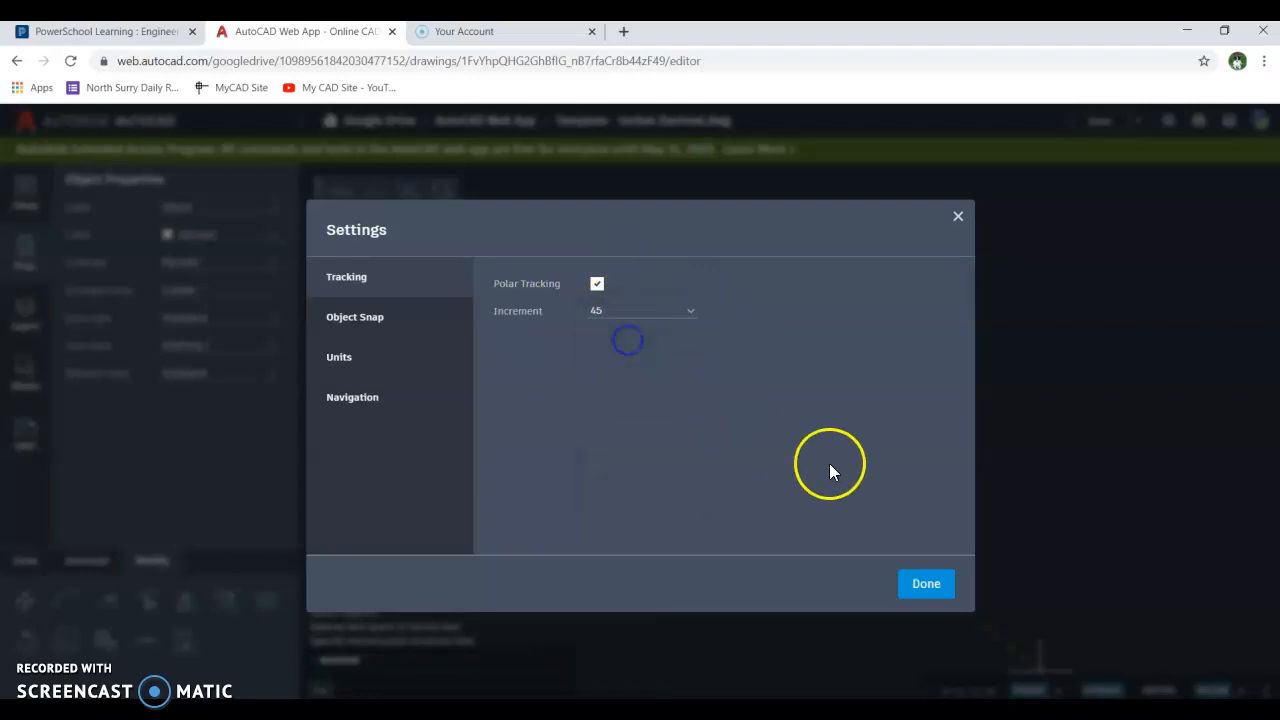
left_click(924, 584)
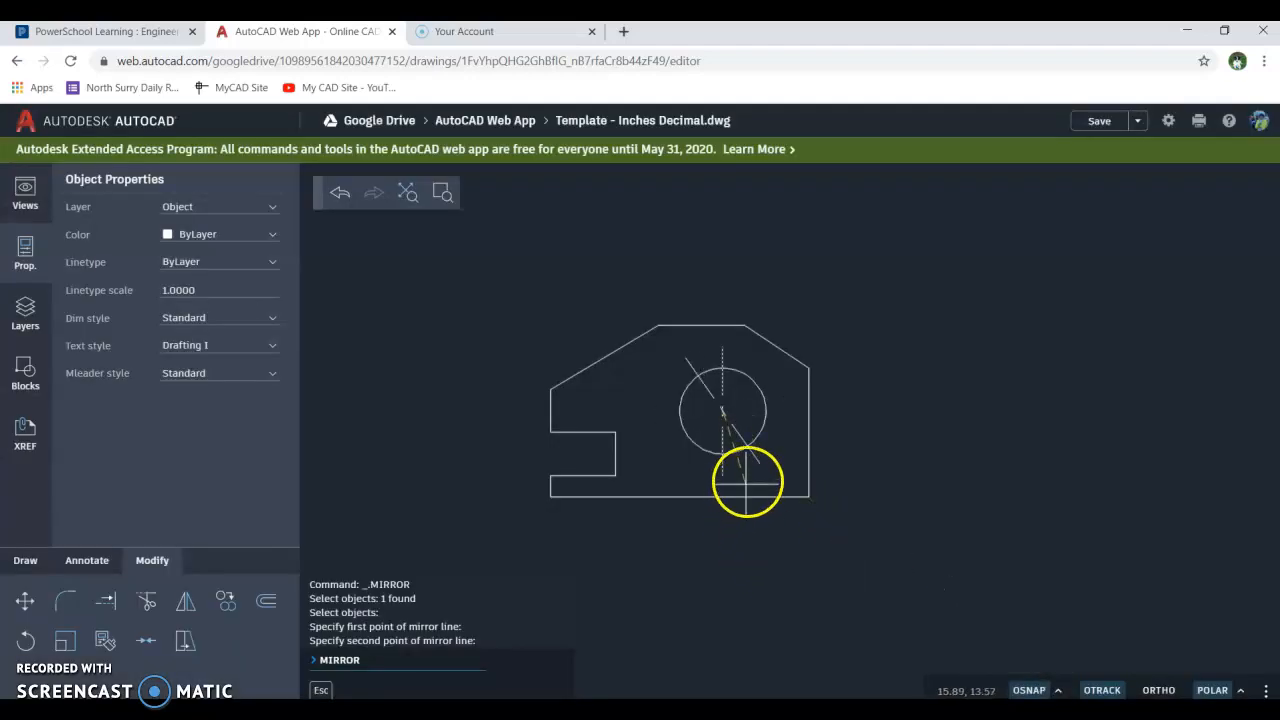
left_click(748, 482)
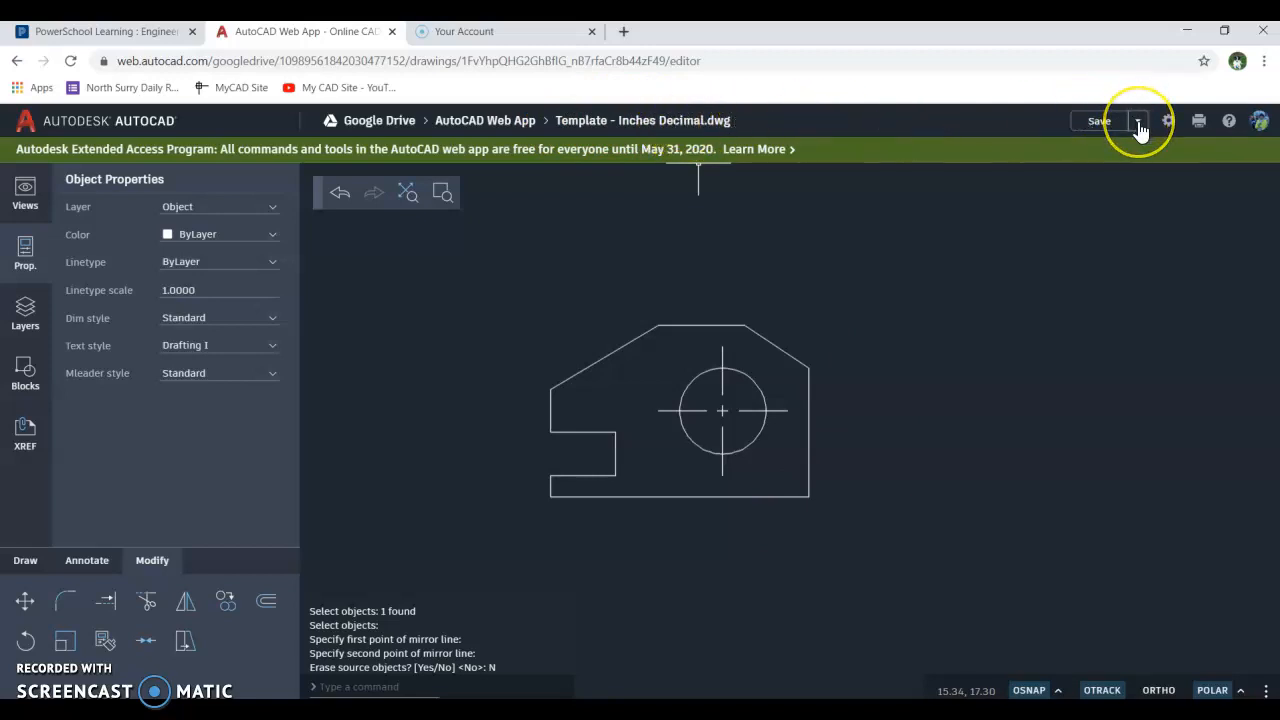
Step: Save the drawing as a new file named Angle Spacer and T-Clip
left_click(1136, 120)
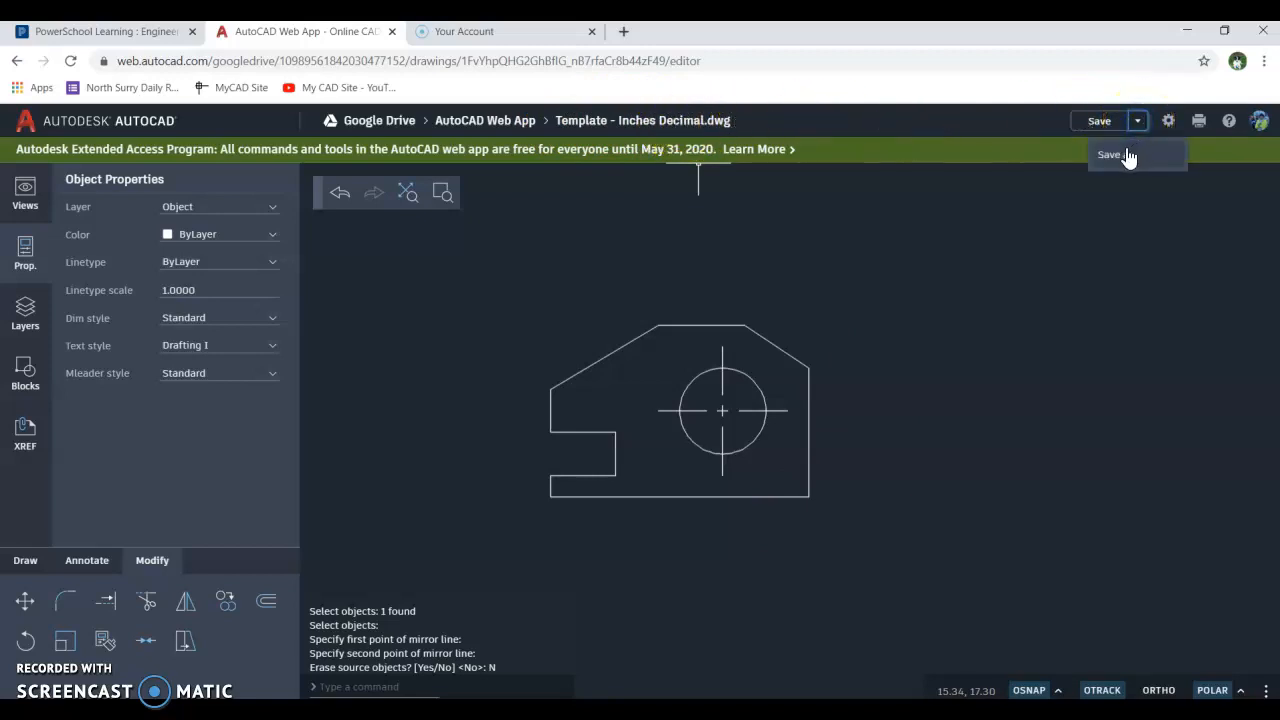
left_click(1112, 154)
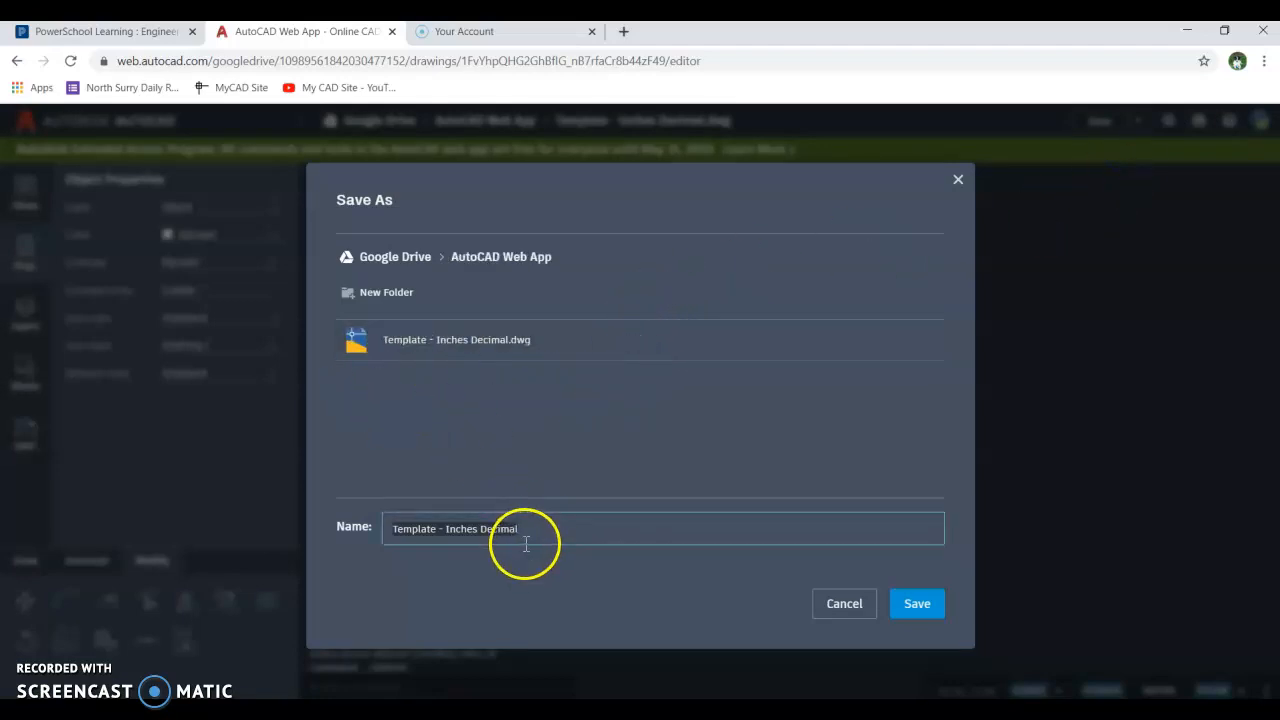
type("An")
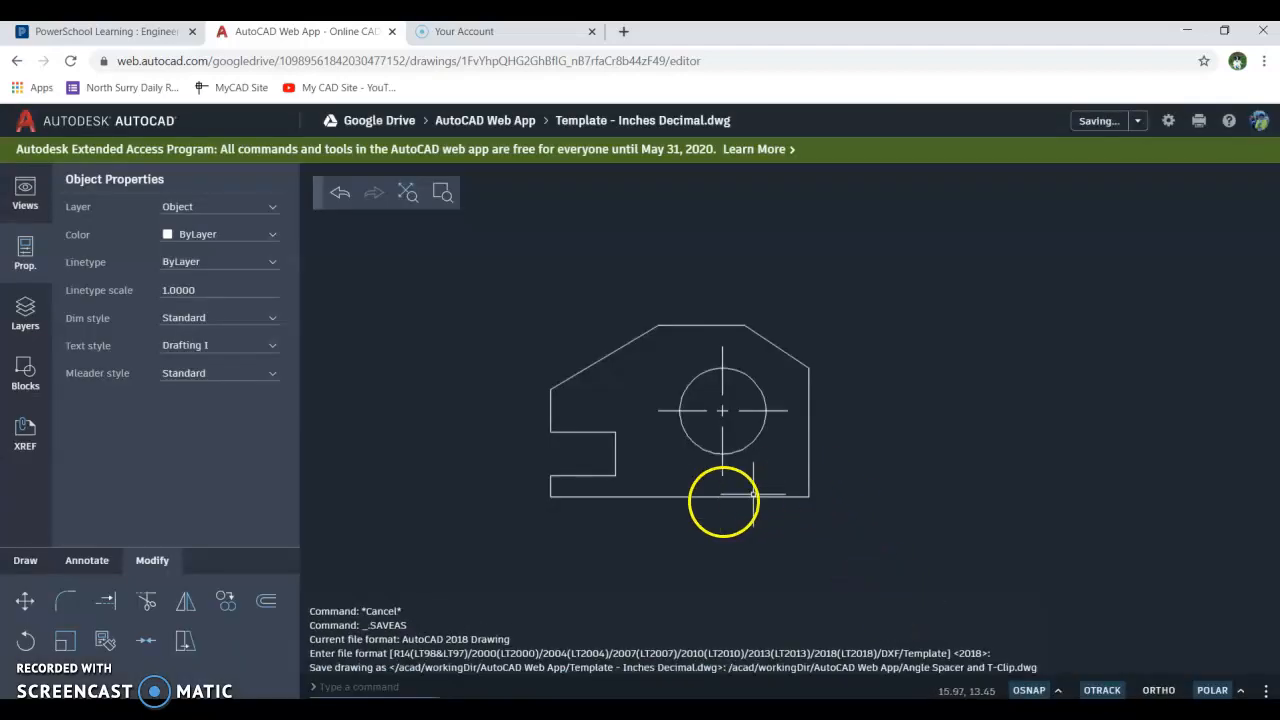
mouse_move(1012, 510)
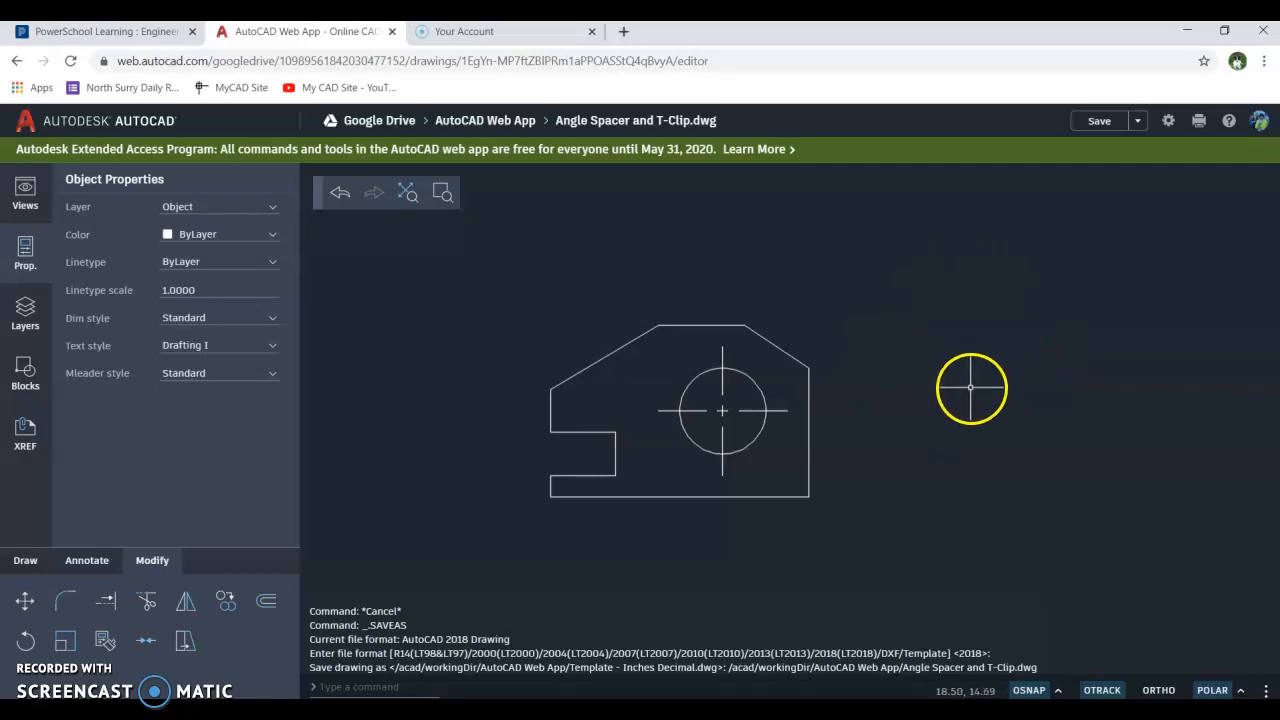
mouse_move(968, 446)
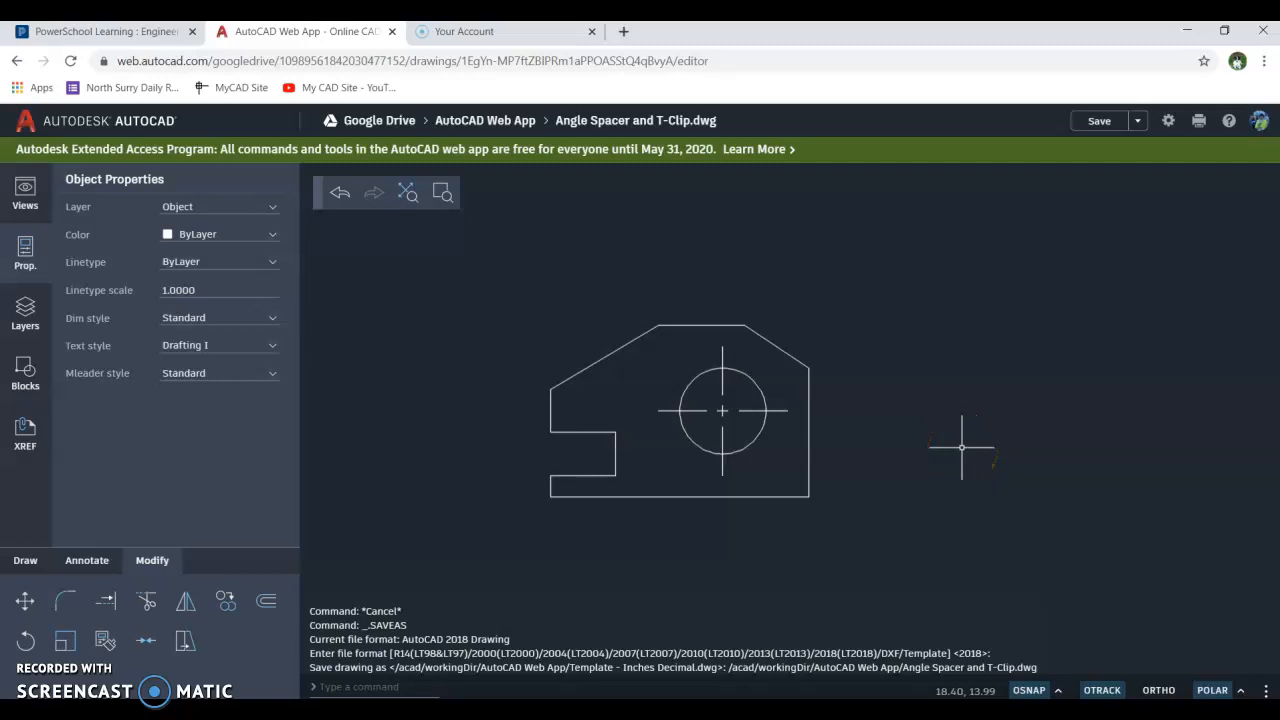
mouse_move(976, 448)
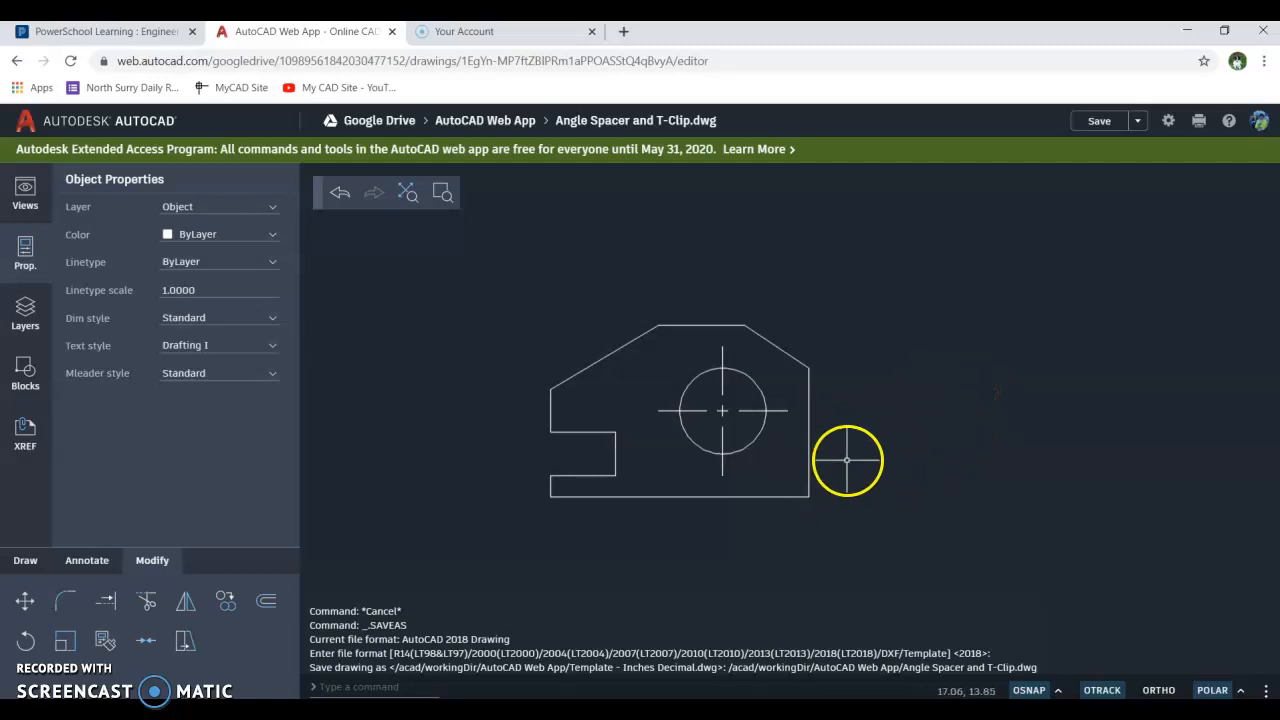
mouse_move(880, 530)
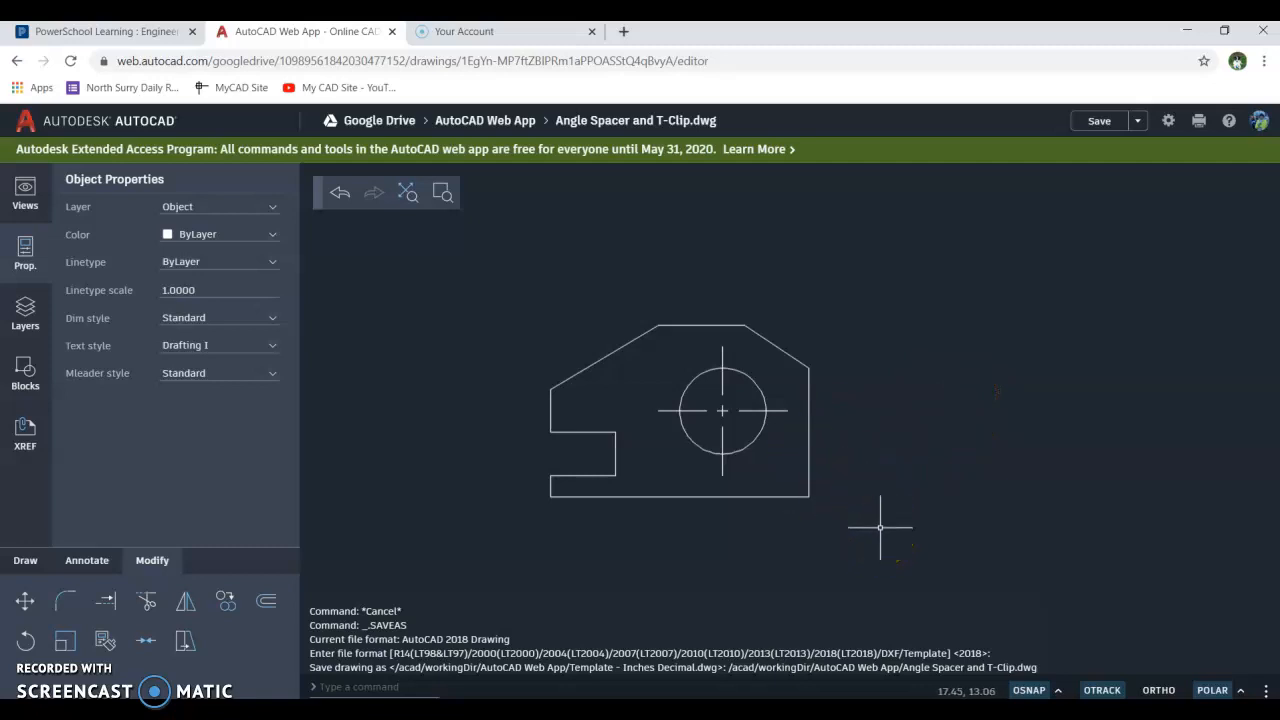
mouse_move(890, 516)
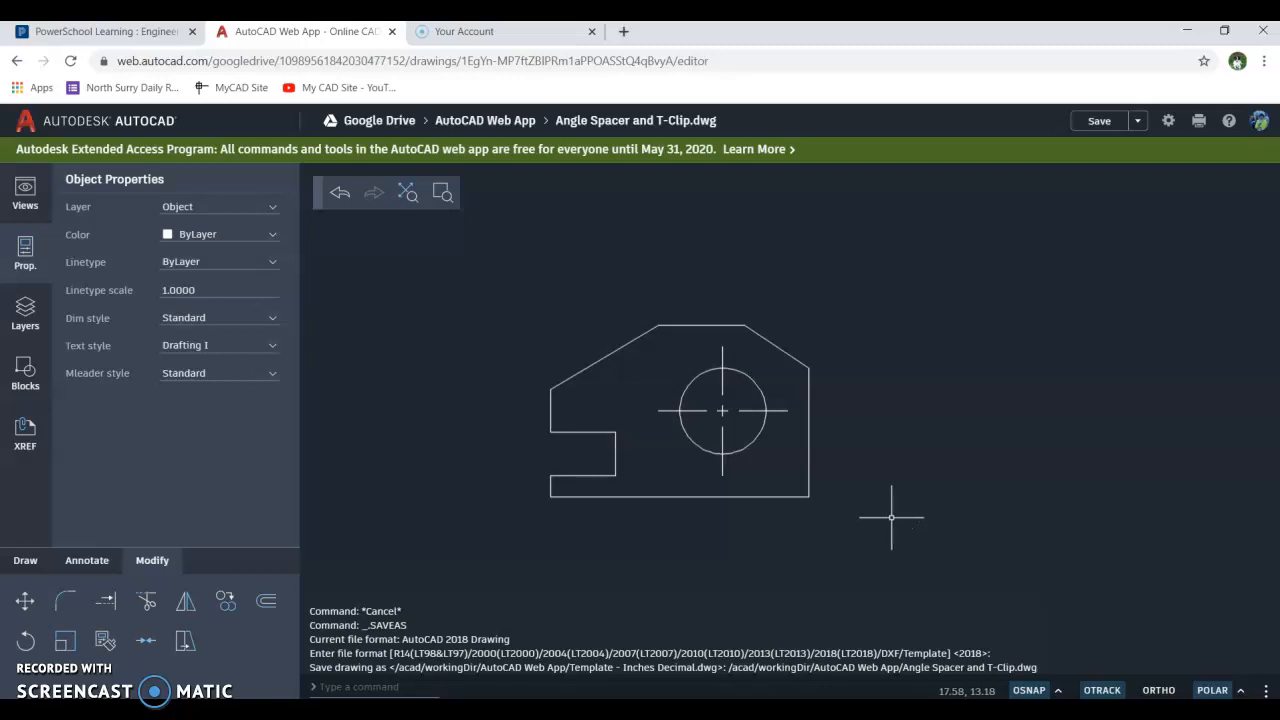
mouse_move(688, 590)
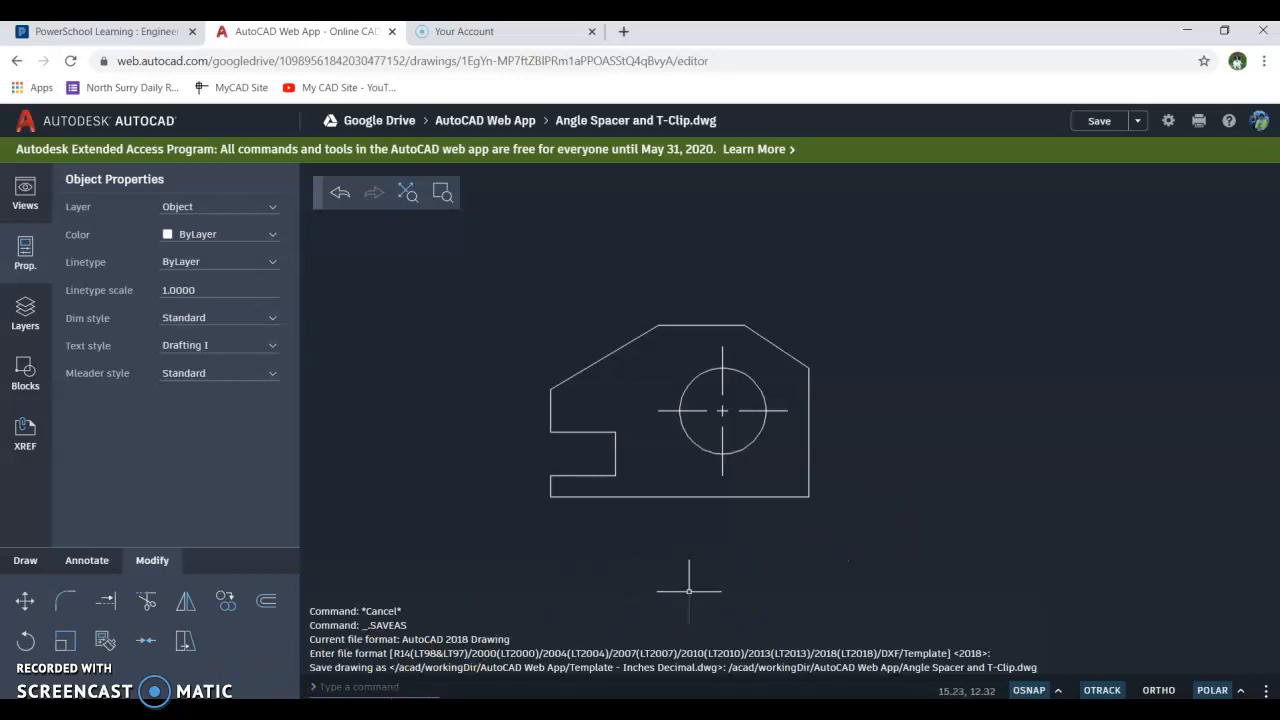